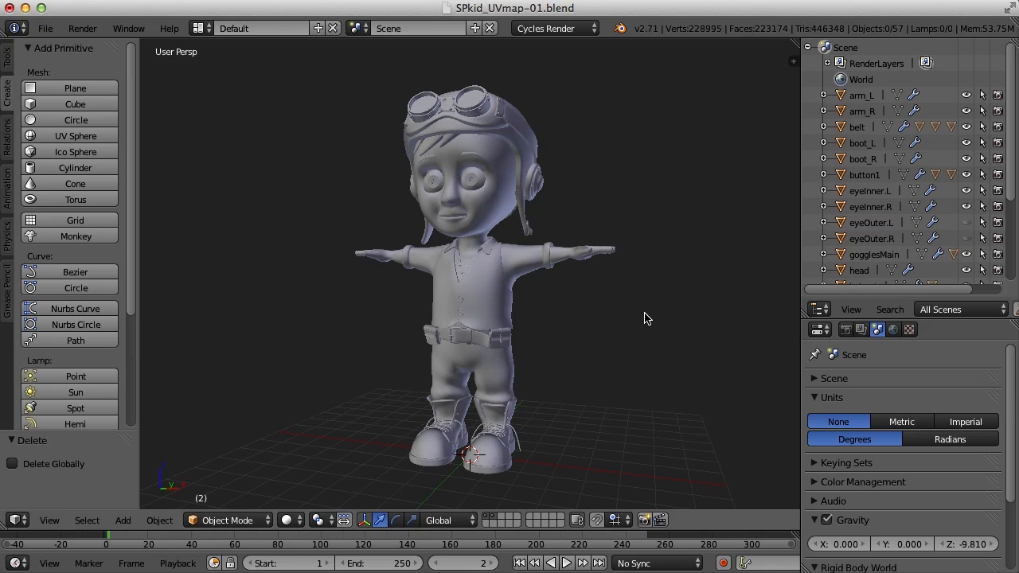
Isolate the vest in local view, orbit it to inspect the front, then return to the full scene
{"action": "left_click_drag", "start_coordinate": [644, 318], "coordinate": [501, 322]}
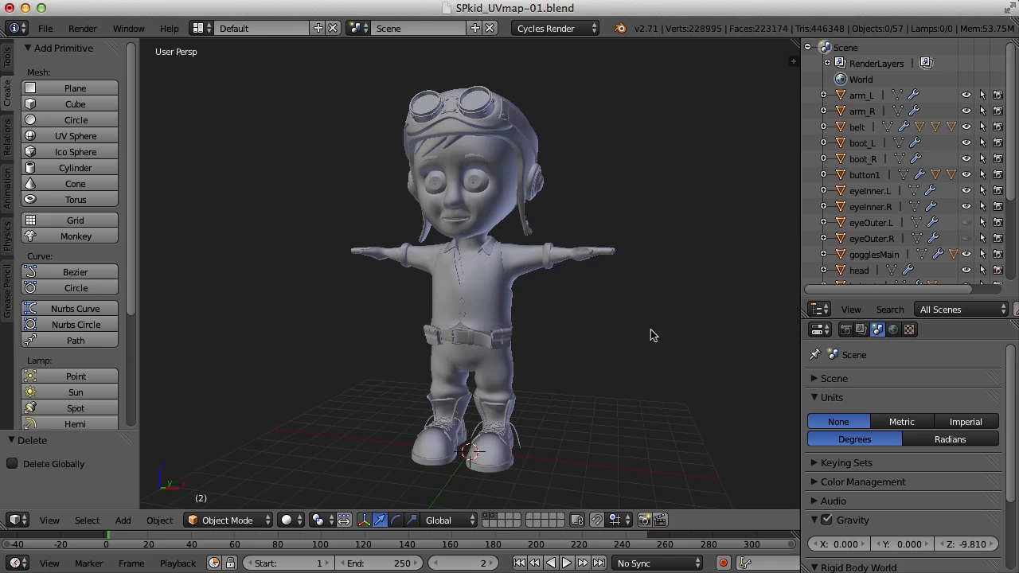
{"action": "mouse_move", "coordinate": [656, 348]}
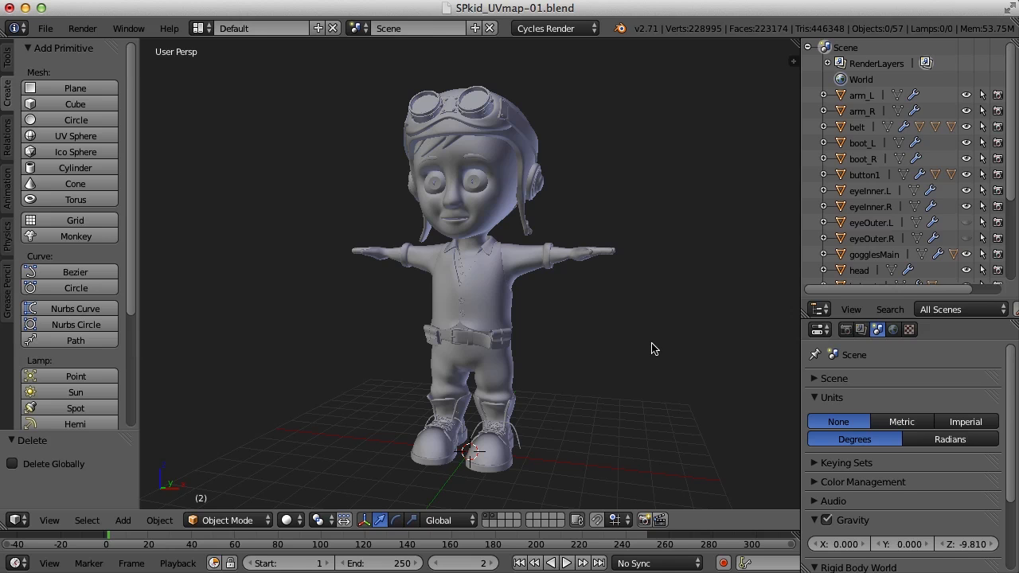
{"action": "mouse_move", "coordinate": [654, 373]}
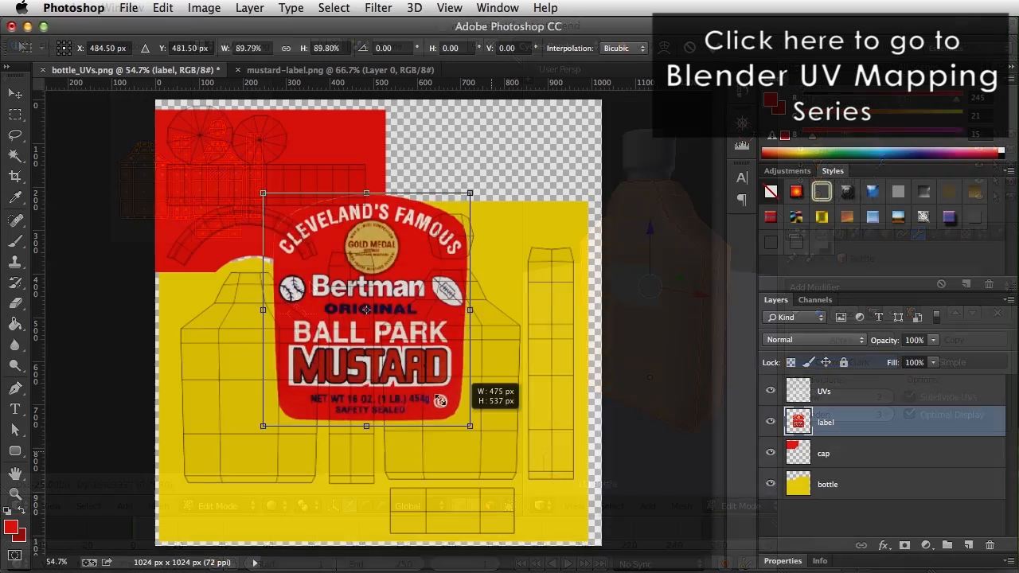
{"action": "left_click_drag", "start_coordinate": [366, 311], "coordinate": [451, 394]}
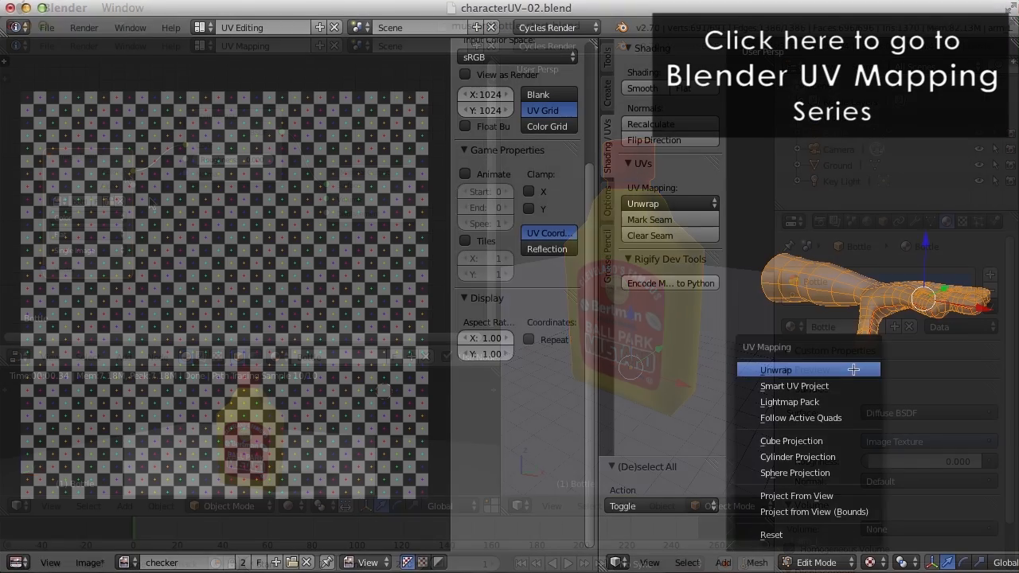
{"action": "left_click", "coordinate": [775, 369]}
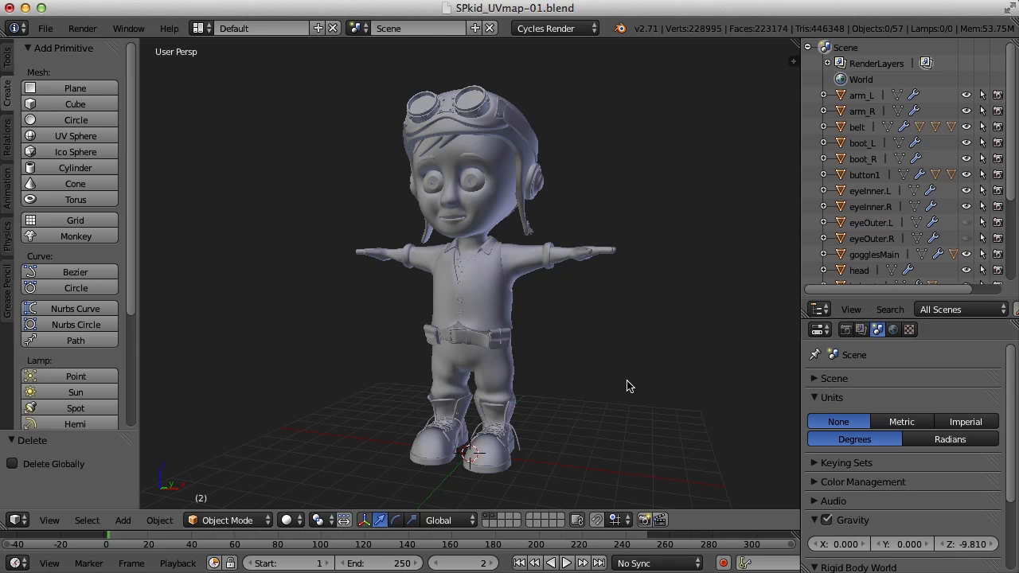
{"action": "mouse_move", "coordinate": [651, 369]}
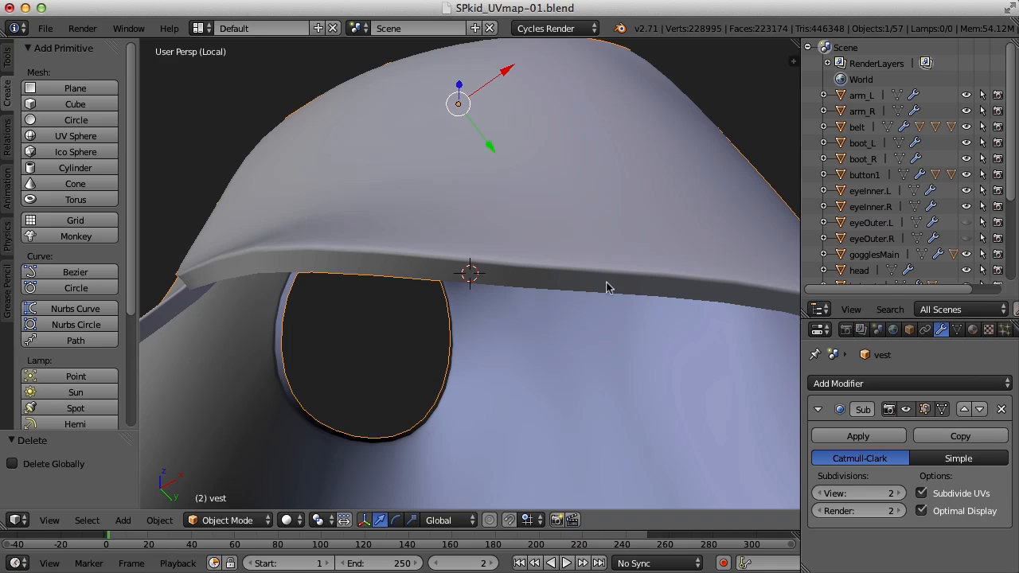
{"action": "mouse_move", "coordinate": [579, 307]}
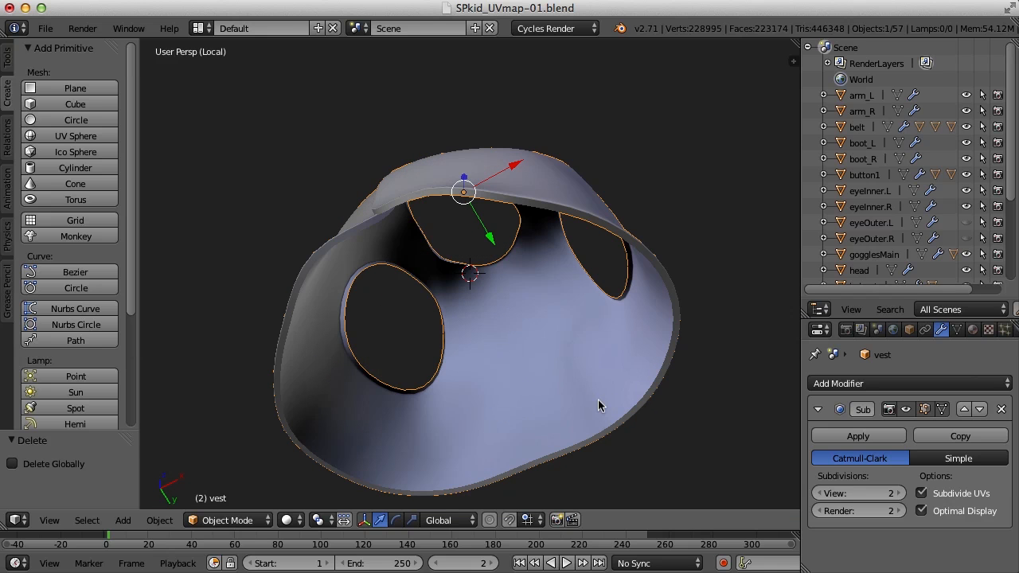
{"action": "left_click_drag", "start_coordinate": [599, 406], "coordinate": [584, 361]}
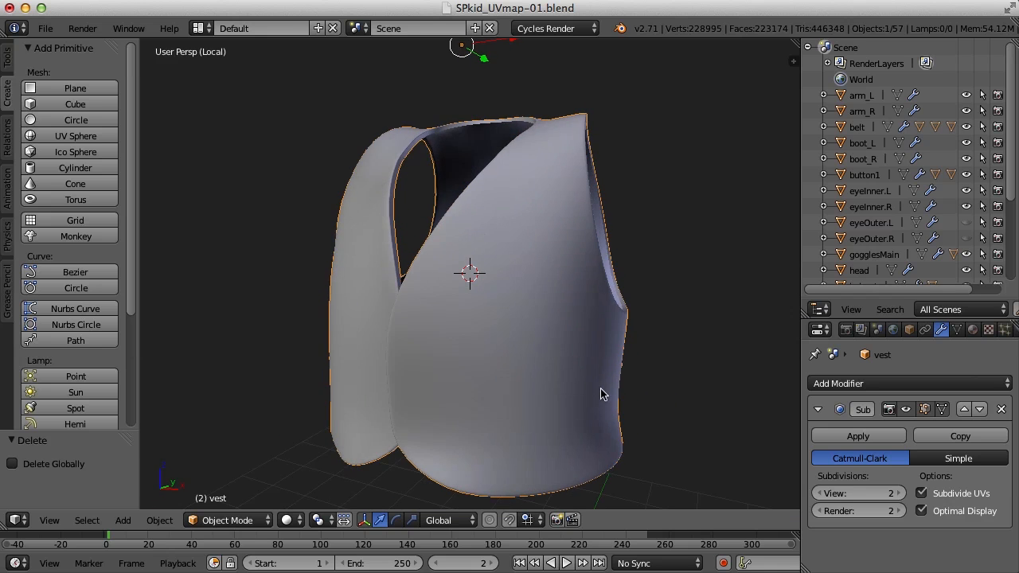
{"action": "left_click_drag", "start_coordinate": [600, 394], "coordinate": [571, 335]}
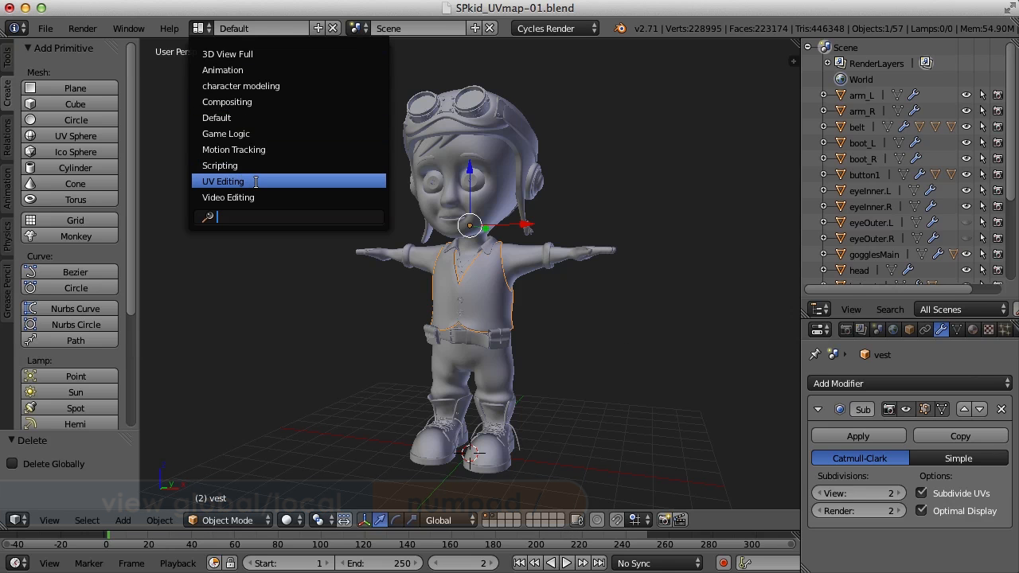
In the UV Editing layout, unwrap the vest into one flat island with two armhole openings
{"action": "left_click", "coordinate": [223, 181]}
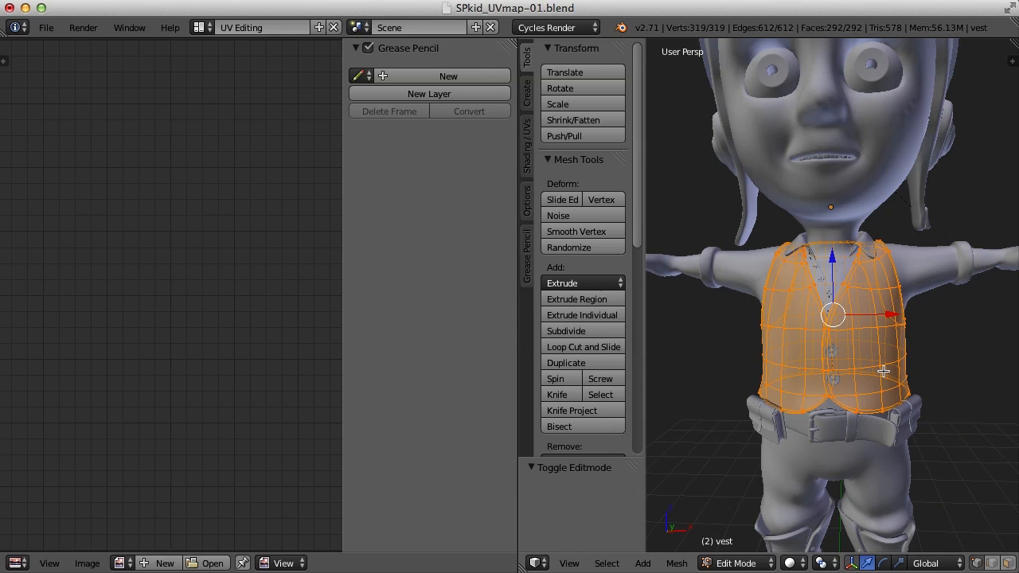
{"action": "key", "text": "u"}
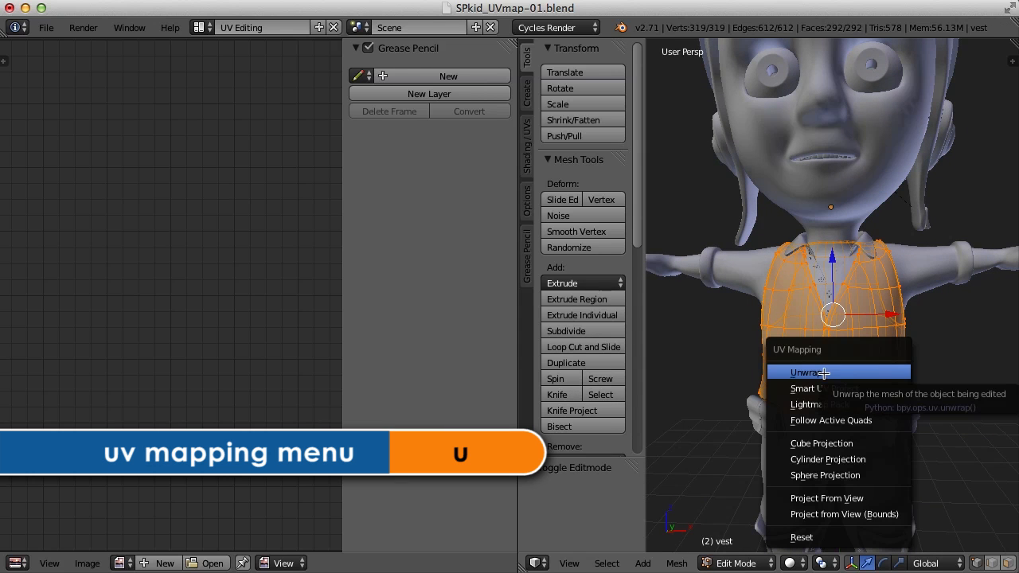
{"action": "left_click", "coordinate": [805, 372]}
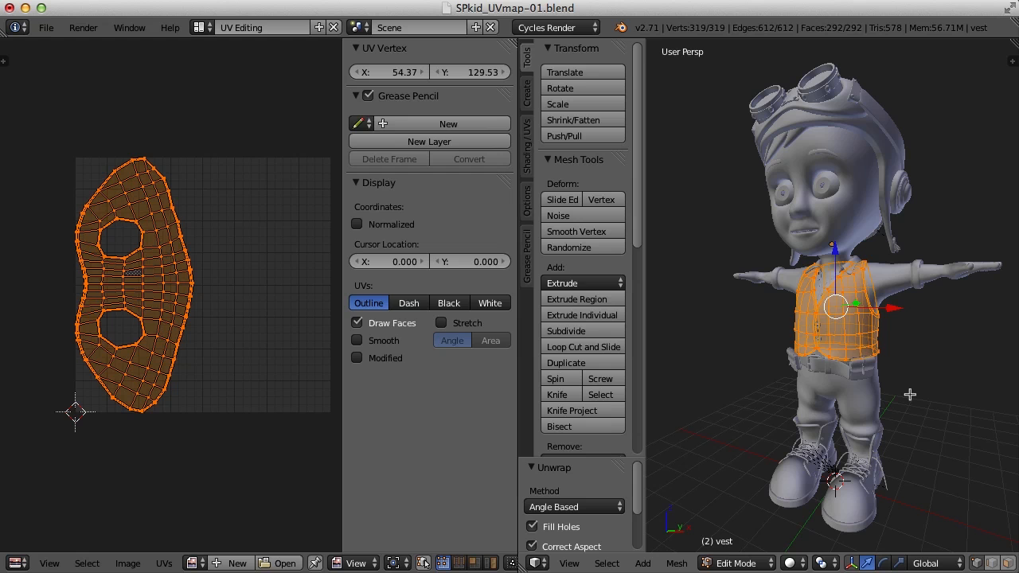
{"action": "mouse_move", "coordinate": [912, 398]}
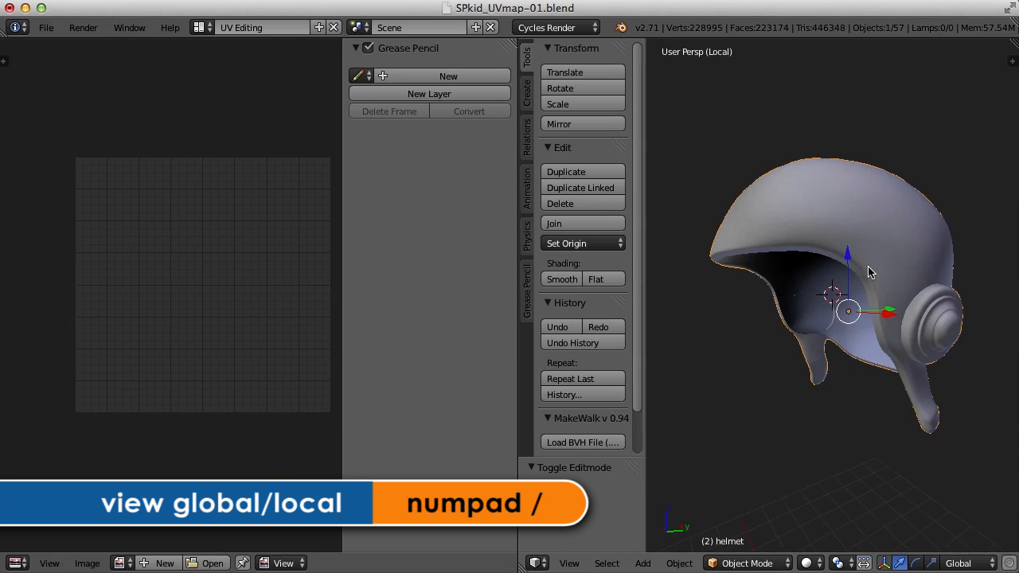
In Edit Mode on the isolated helmet, select the linked ear cup, unwrap it, then pick the shell
{"action": "key", "text": "Tab"}
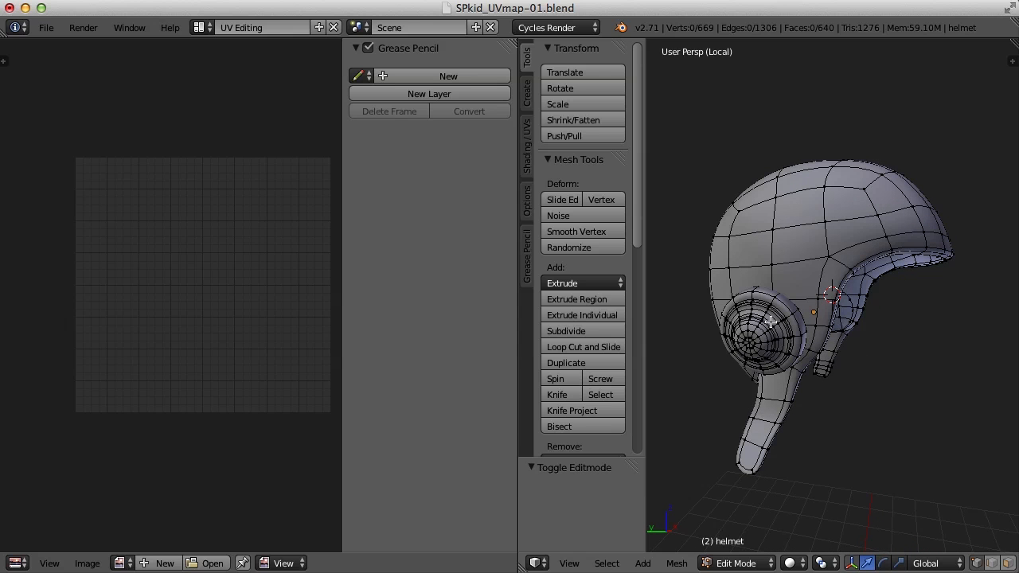
{"action": "key", "text": "l"}
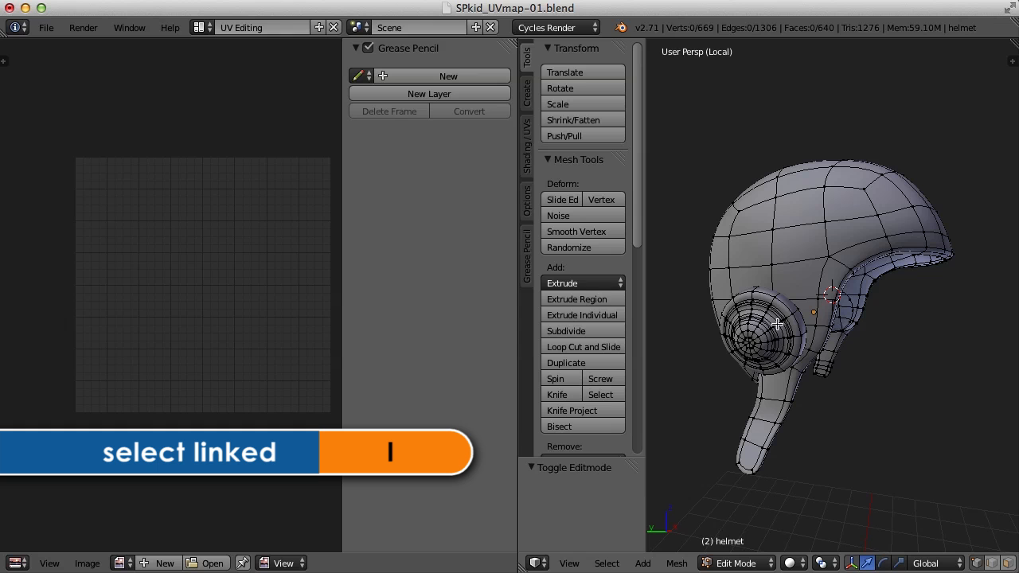
{"action": "key", "text": "l"}
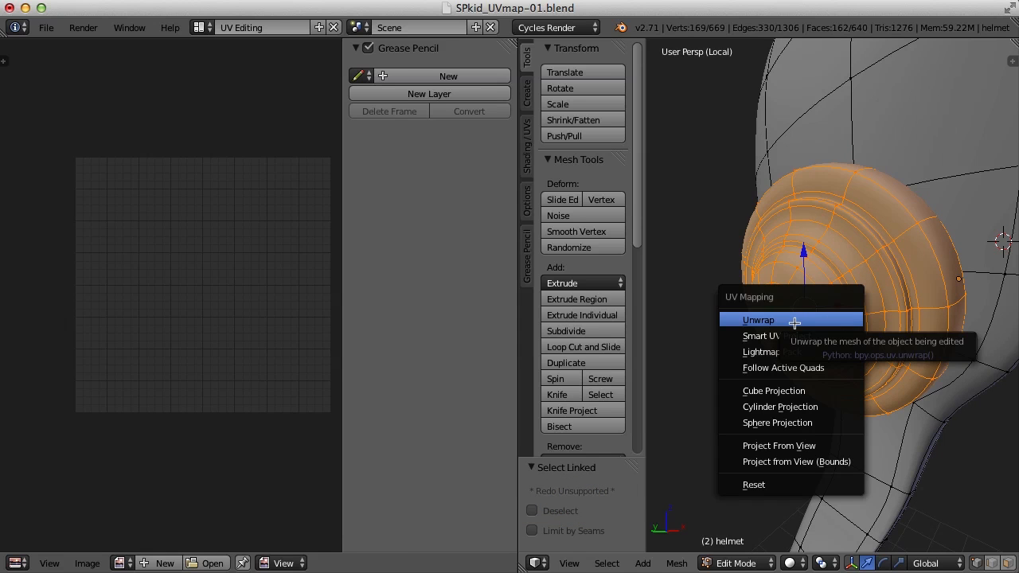
{"action": "left_click", "coordinate": [757, 319]}
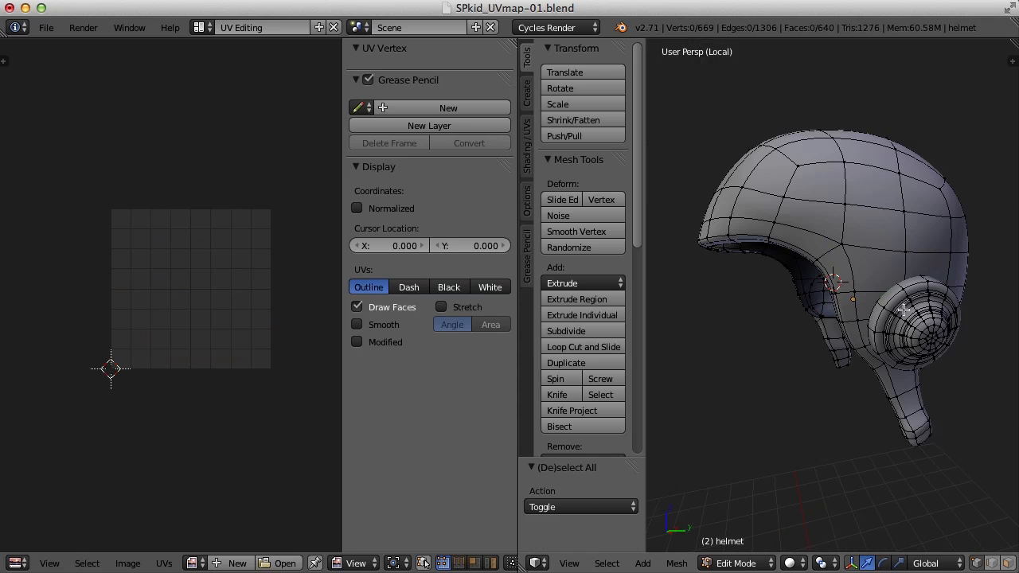
{"action": "left_click", "coordinate": [923, 326]}
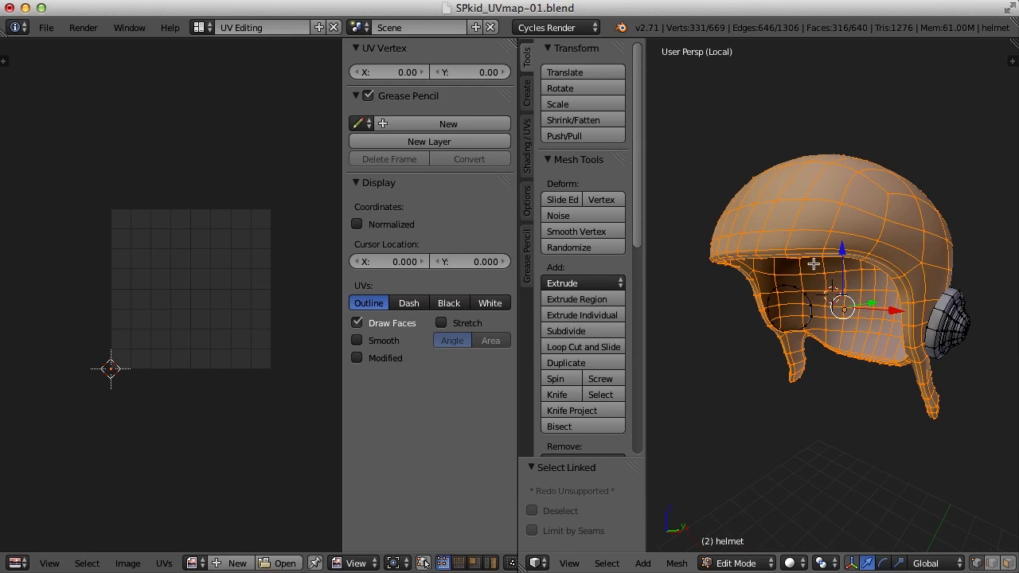
{"action": "mouse_move", "coordinate": [515, 298]}
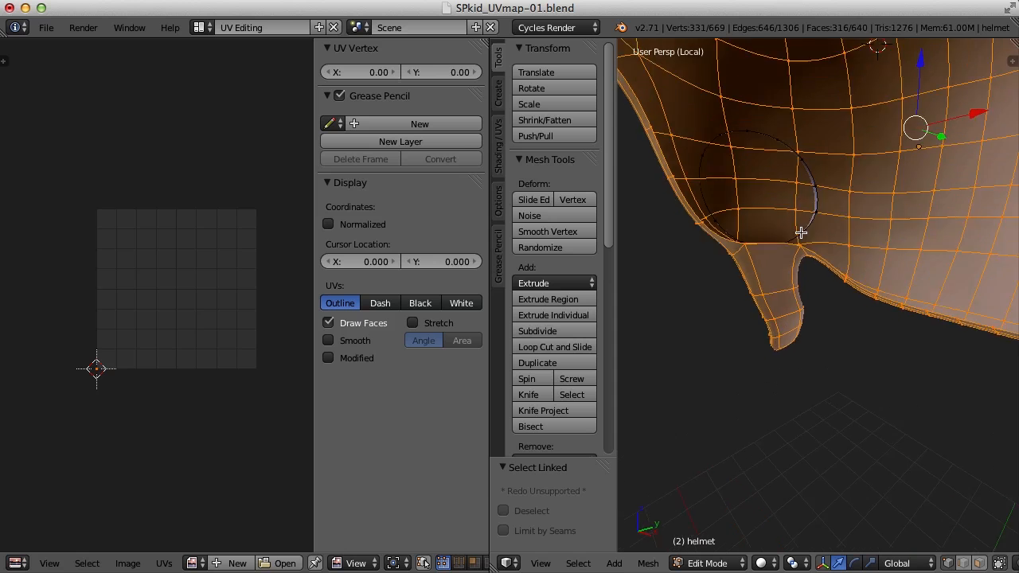
Mark a seam around the helmet's ear piece in edge mode, then clear the seam on the chin strap edges
{"action": "left_click_drag", "start_coordinate": [800, 233], "coordinate": [740, 322]}
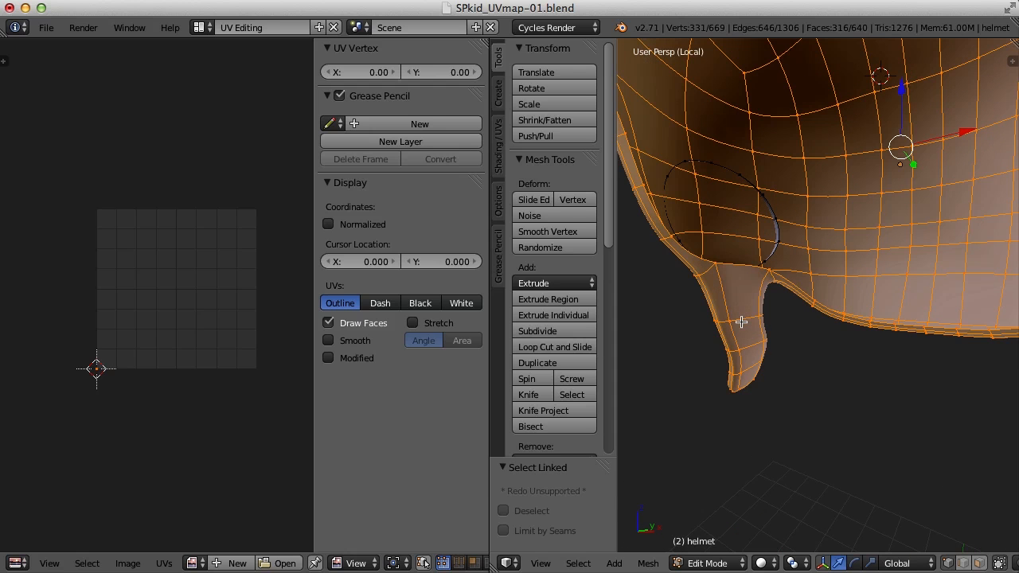
{"action": "mouse_move", "coordinate": [738, 311]}
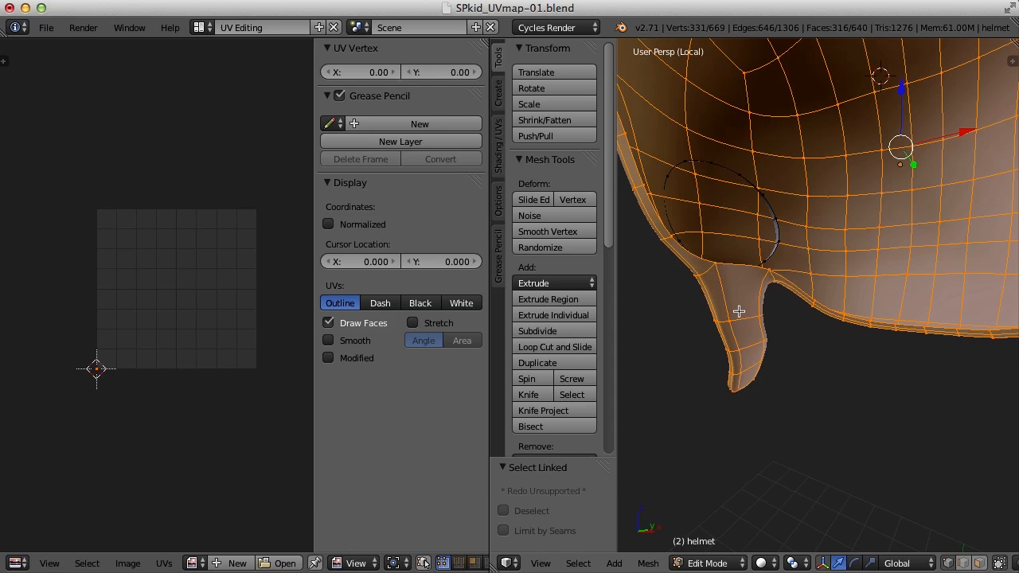
{"action": "mouse_move", "coordinate": [751, 322]}
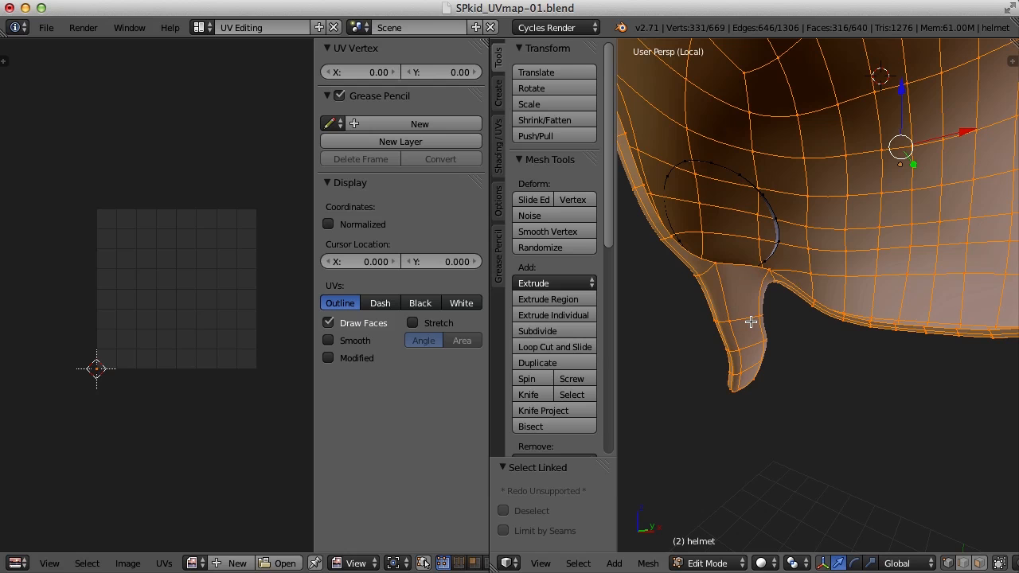
{"action": "mouse_move", "coordinate": [757, 322]}
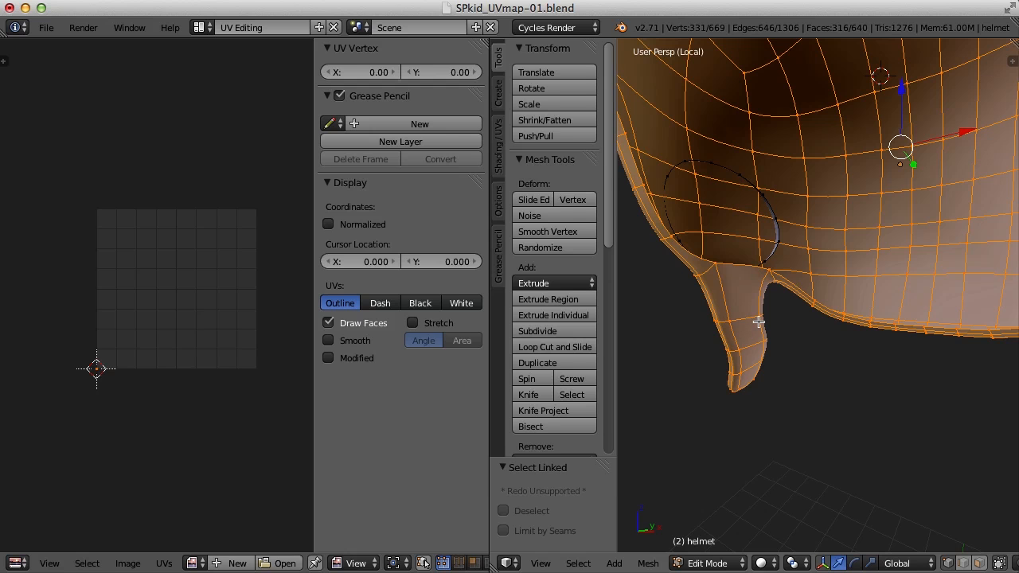
{"action": "mouse_move", "coordinate": [742, 296]}
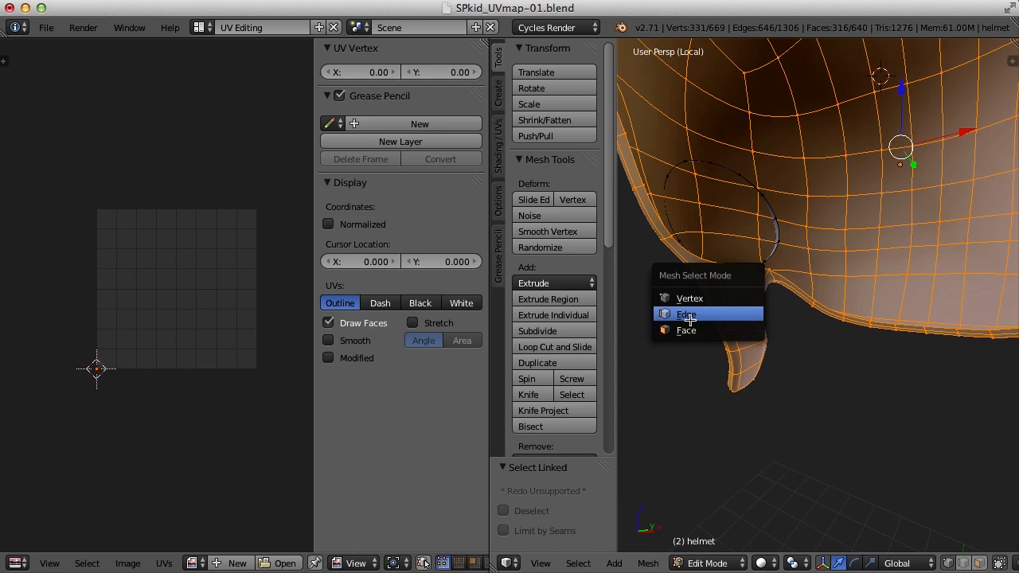
{"action": "left_click", "coordinate": [685, 314]}
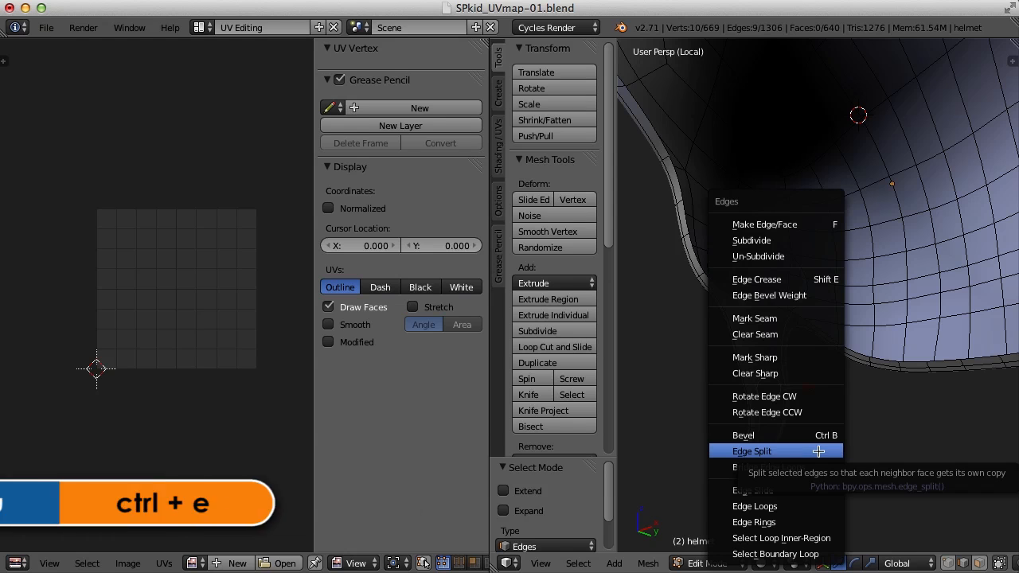
{"action": "mouse_move", "coordinate": [775, 317]}
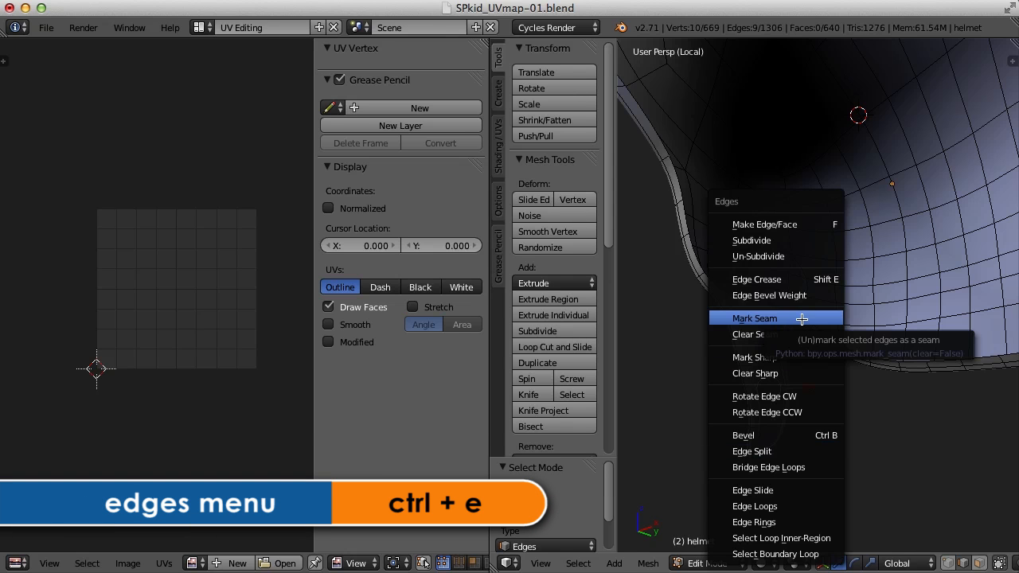
{"action": "left_click", "coordinate": [752, 317]}
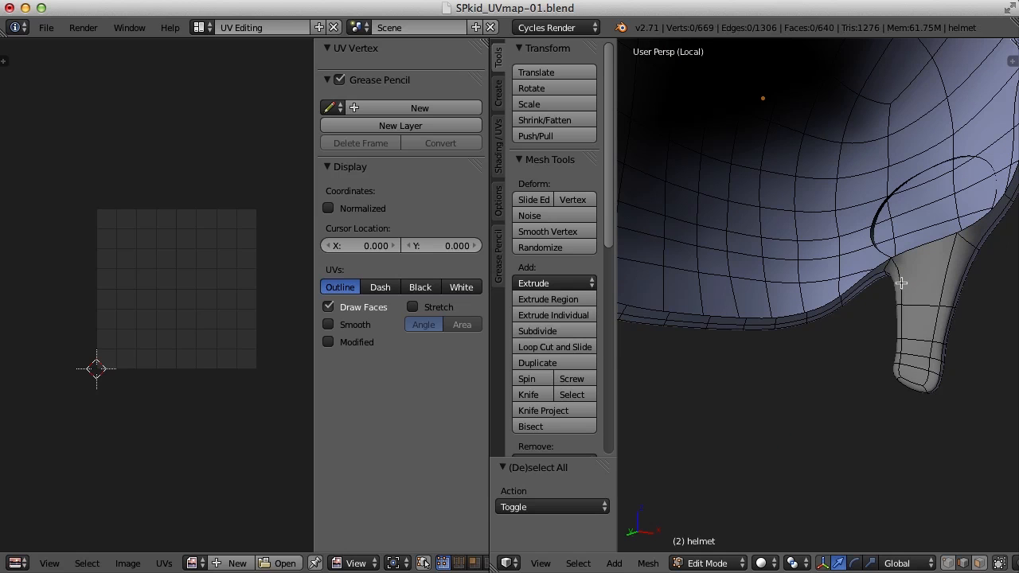
{"action": "left_click", "coordinate": [891, 333]}
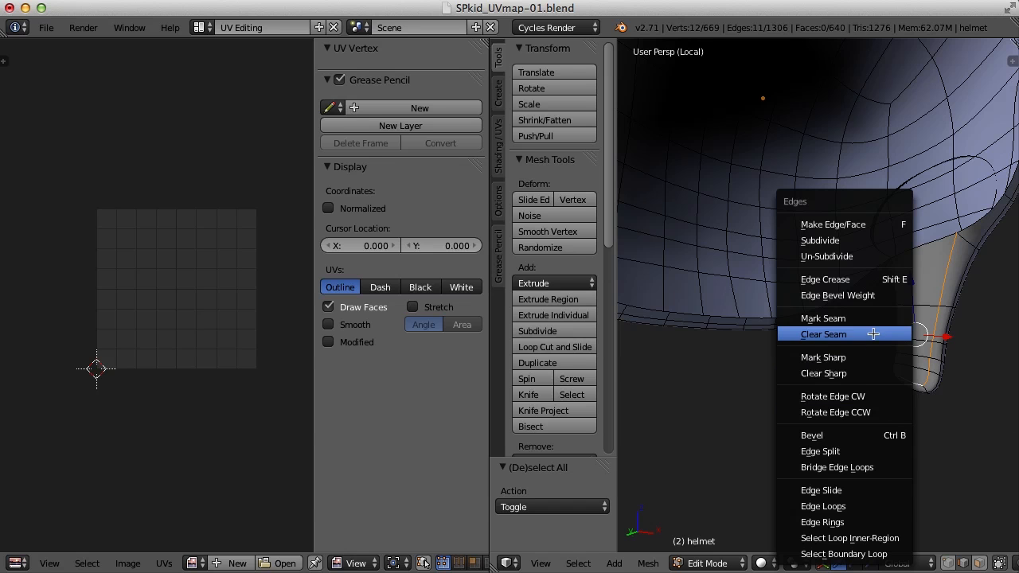
{"action": "left_click", "coordinate": [822, 334]}
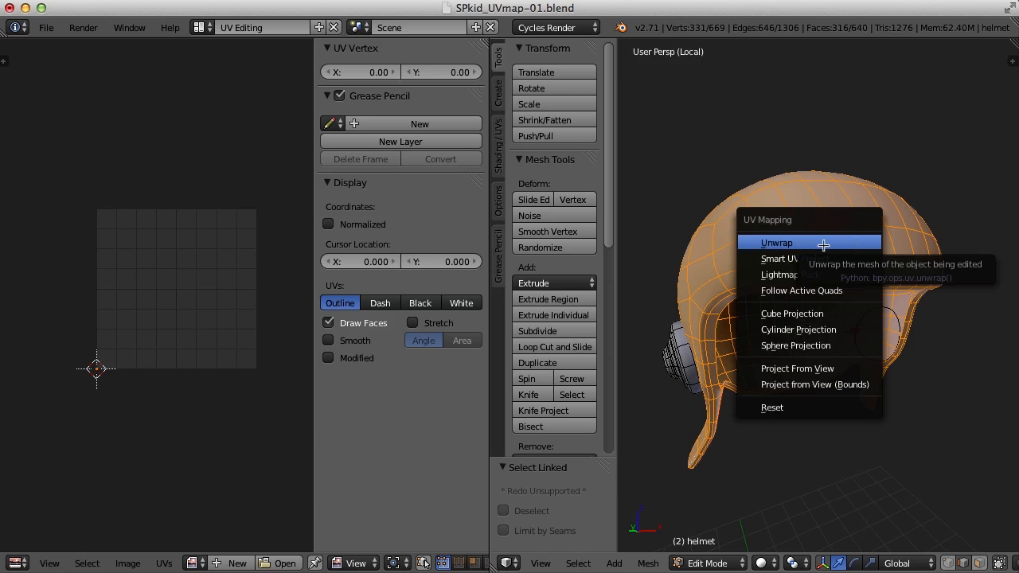
Unwrap the whole helmet mesh along its marked seams
{"action": "left_click", "coordinate": [776, 242]}
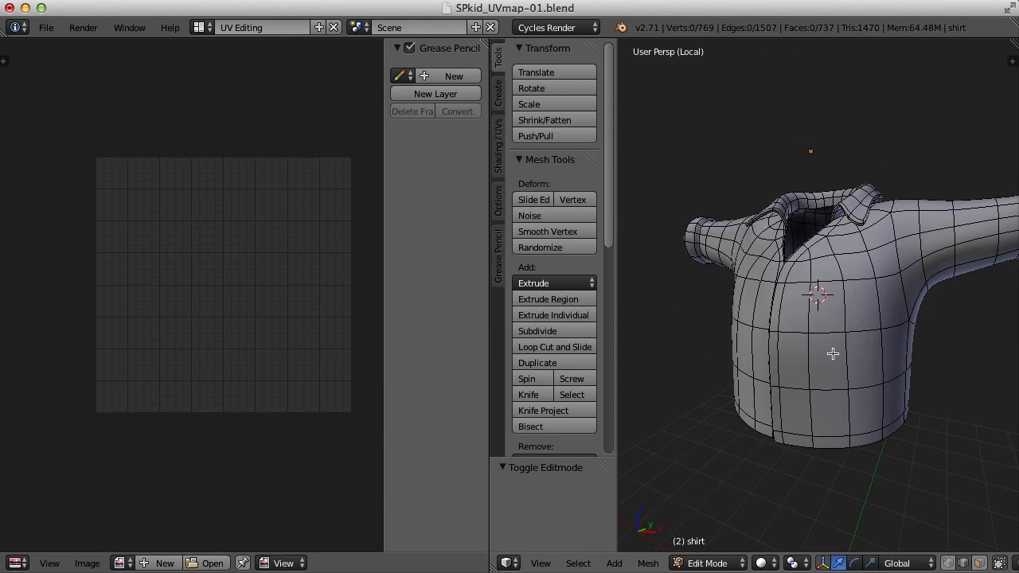
Select the entire shirt mesh and unwrap it into one fan-shaped UV island
{"action": "key", "text": "a"}
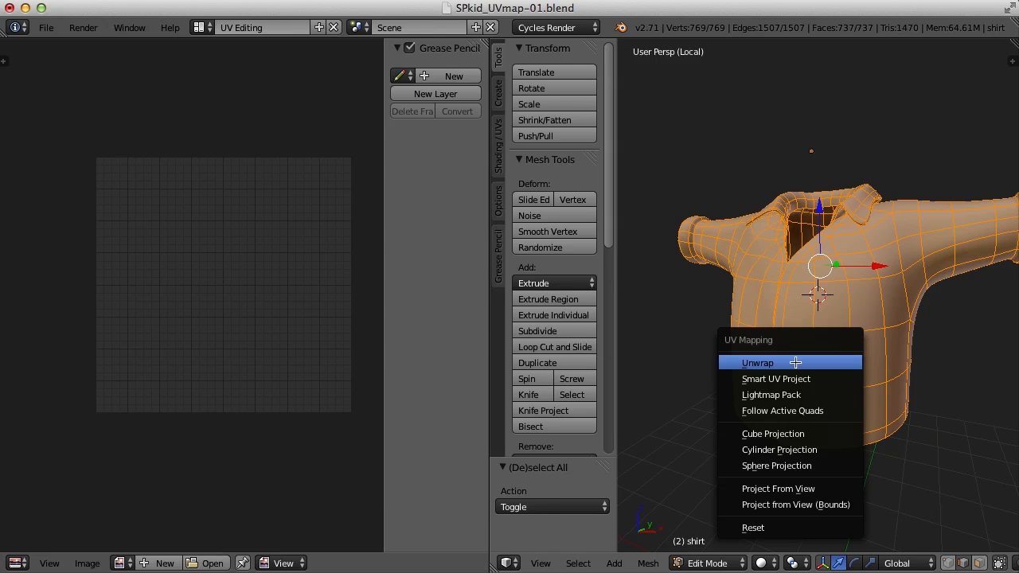
{"action": "left_click", "coordinate": [757, 362]}
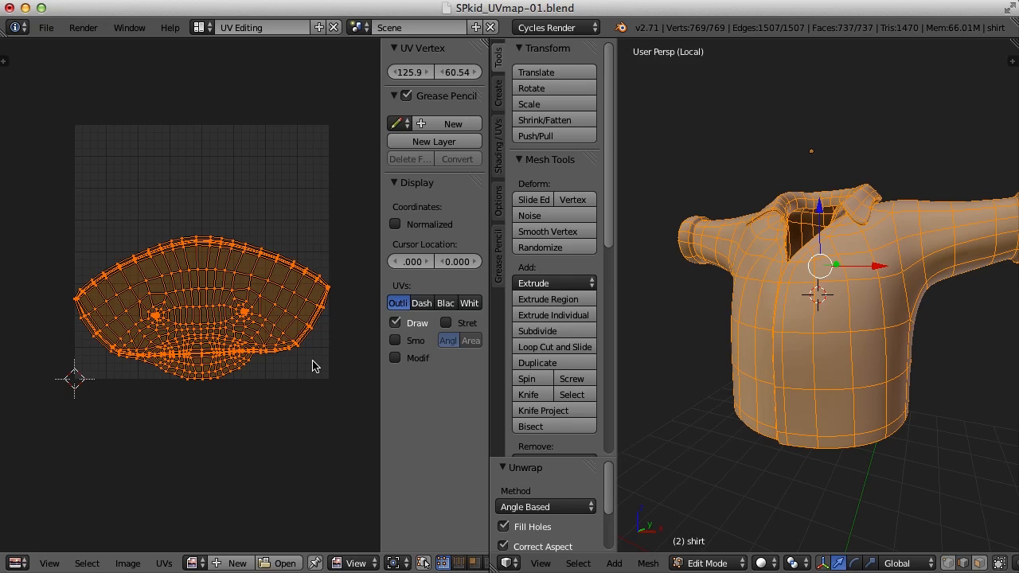
{"action": "mouse_move", "coordinate": [309, 389]}
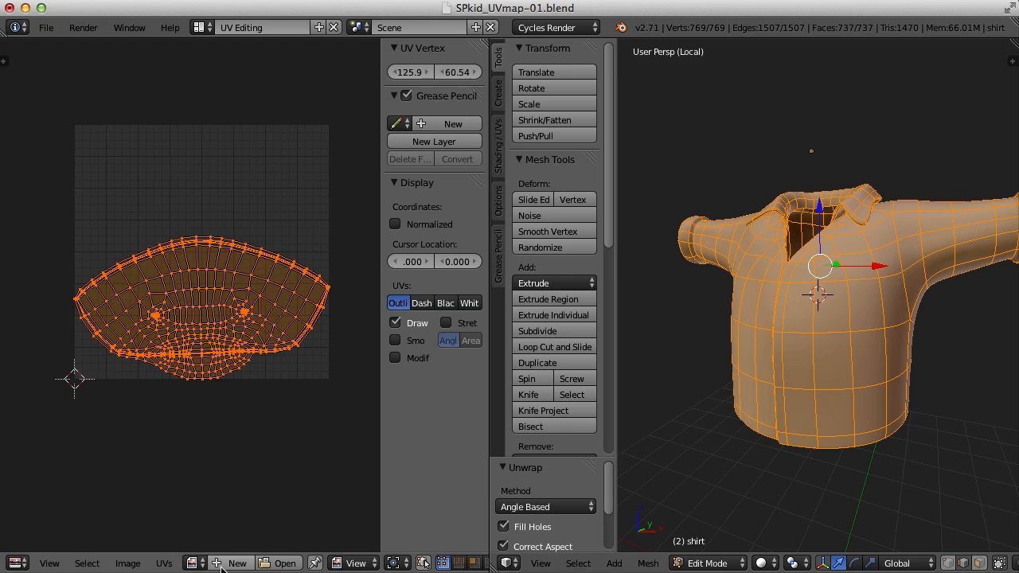
Create a new 1024×1024 image named 'checker' with Generated Type UV Grid
{"action": "left_click", "coordinate": [237, 563]}
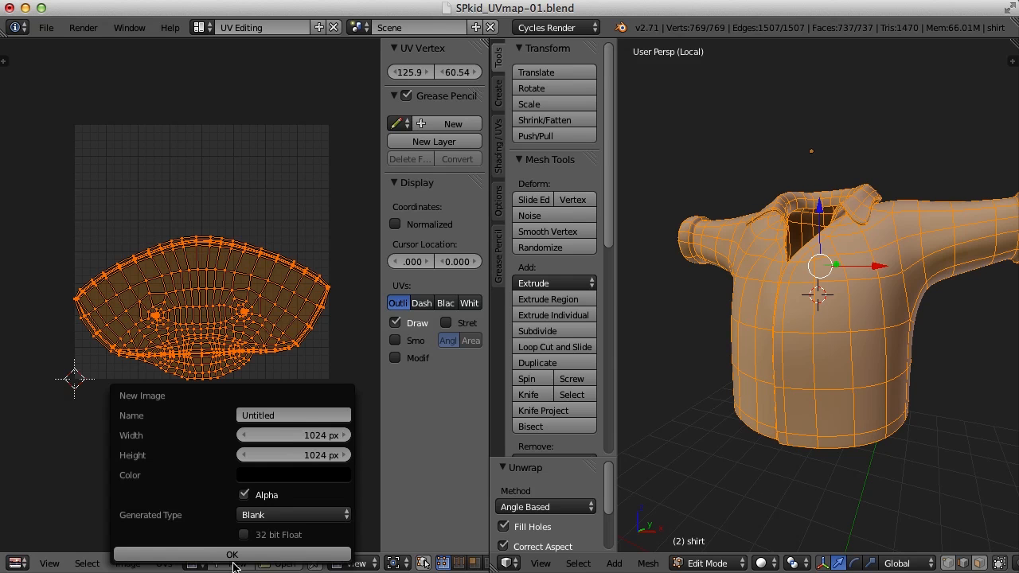
{"action": "left_click", "coordinate": [293, 414]}
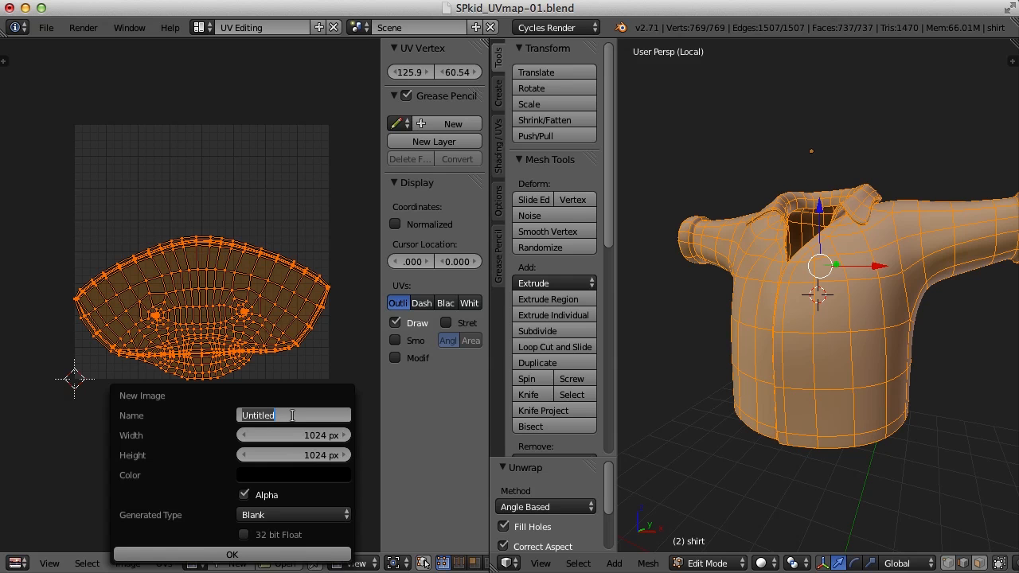
{"action": "type", "text": "checker"}
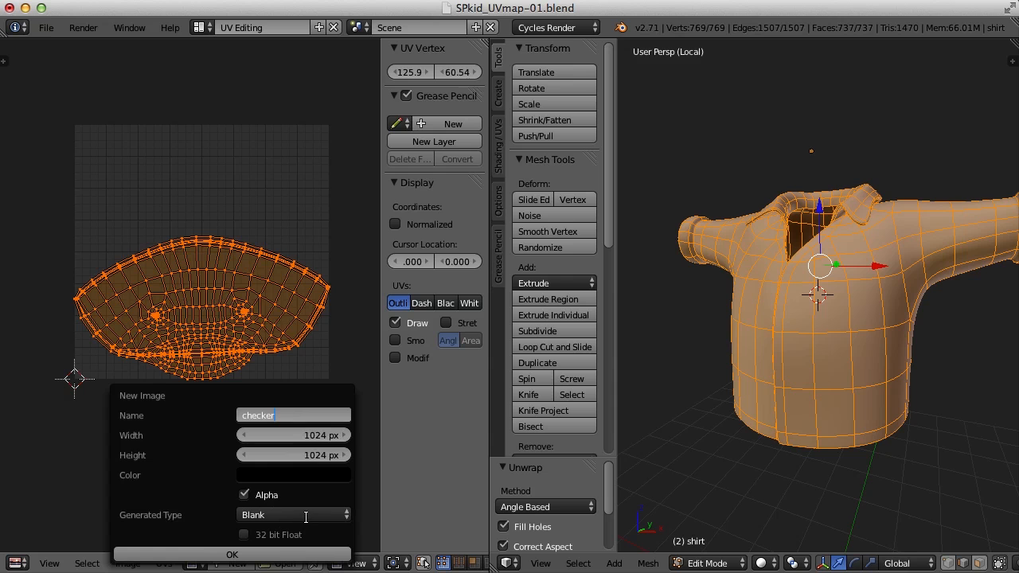
{"action": "left_click", "coordinate": [292, 515]}
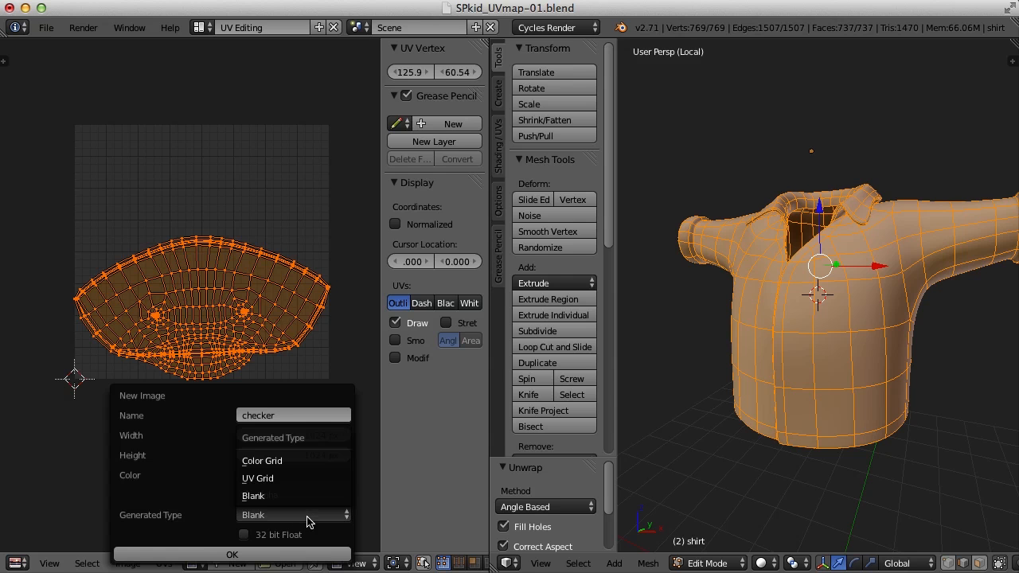
{"action": "left_click", "coordinate": [257, 477]}
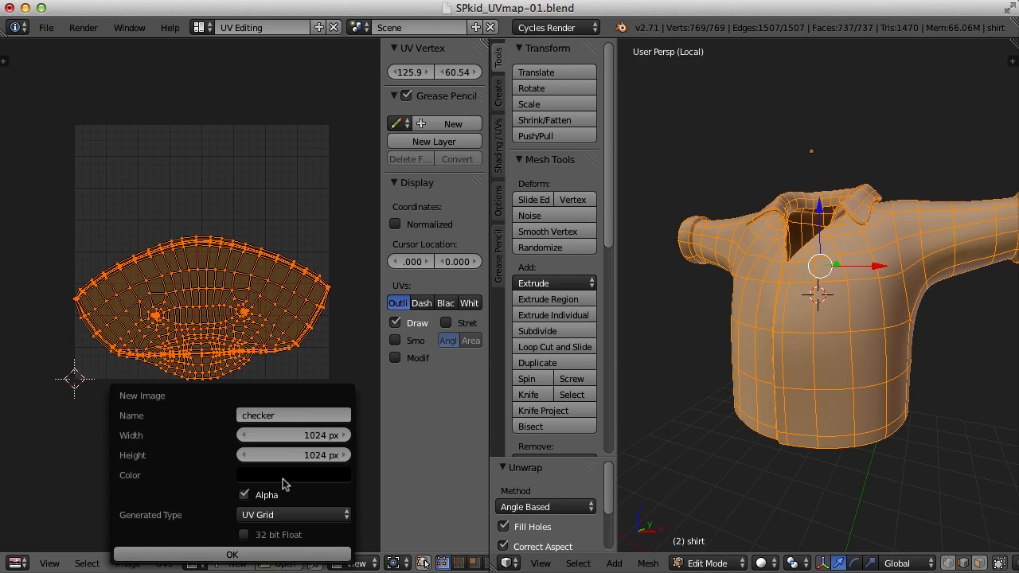
{"action": "left_click", "coordinate": [232, 554]}
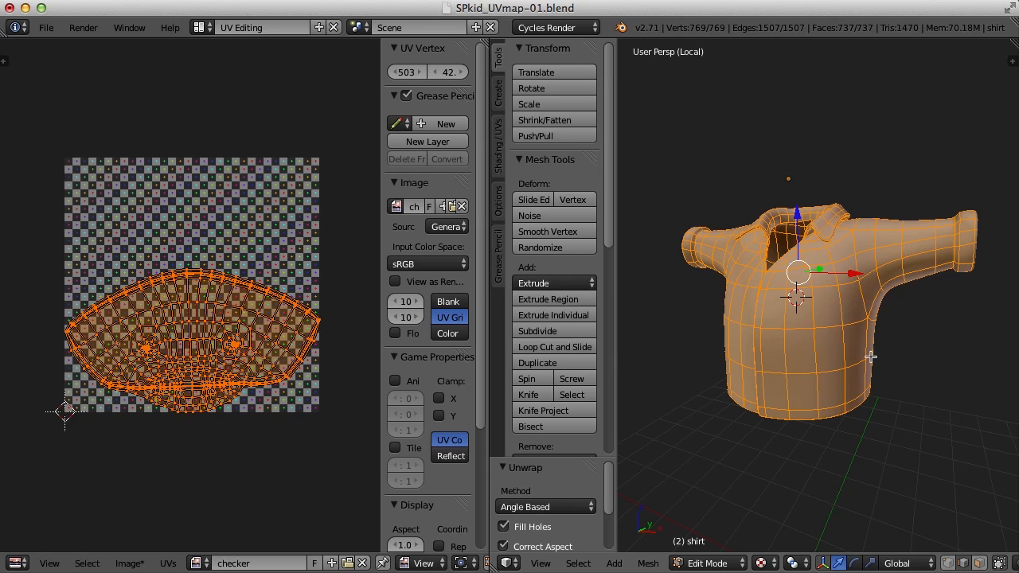
Turn the left area into a Node Editor and add a new node material to the shirt
{"action": "left_click", "coordinate": [18, 562]}
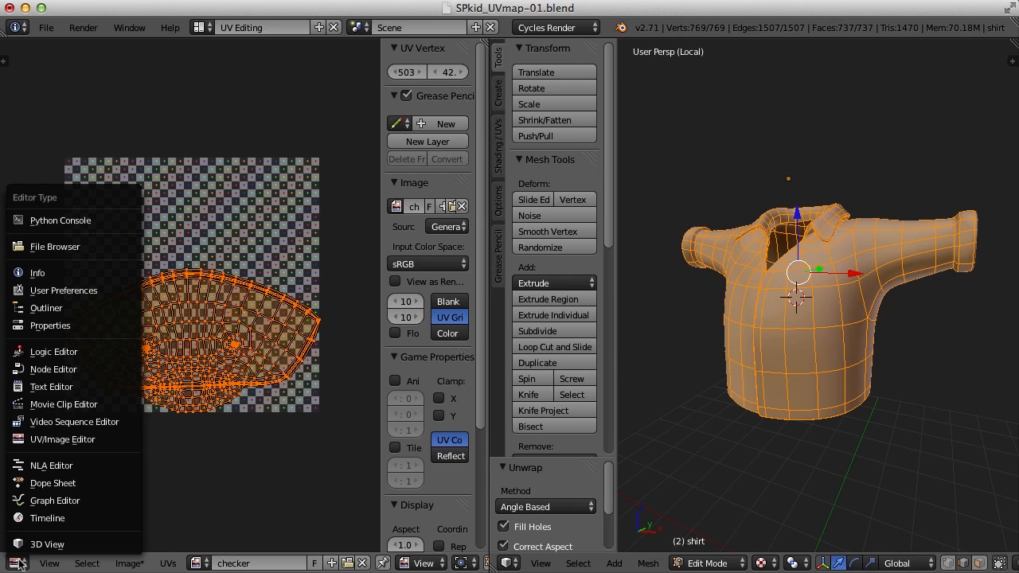
{"action": "mouse_move", "coordinate": [54, 483]}
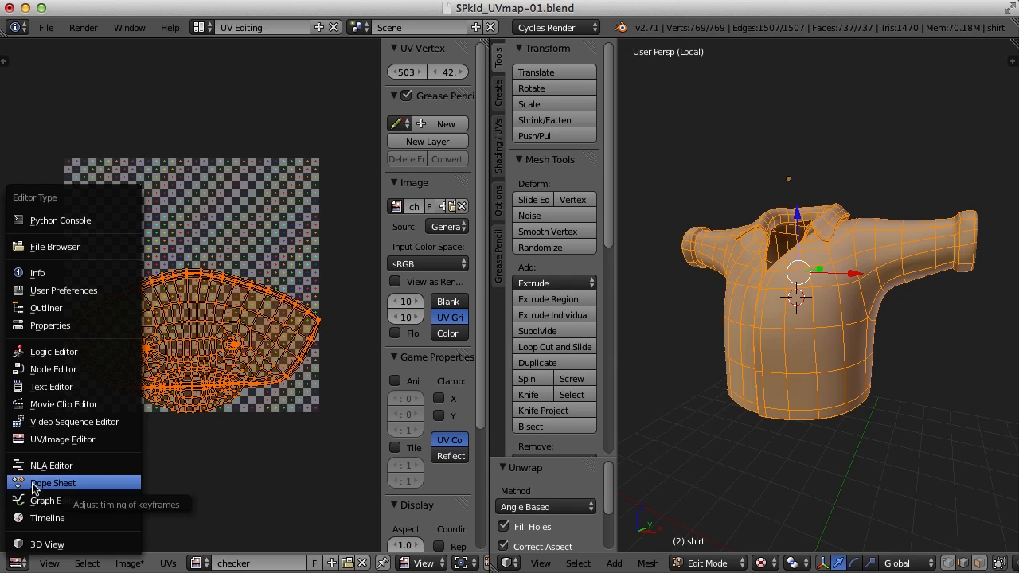
{"action": "mouse_move", "coordinate": [68, 369]}
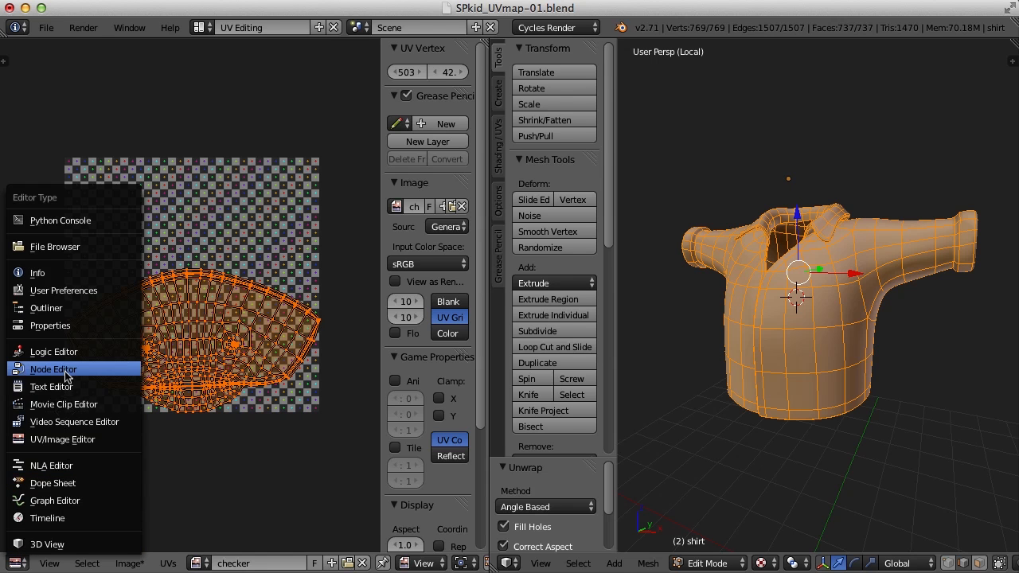
{"action": "left_click", "coordinate": [52, 369]}
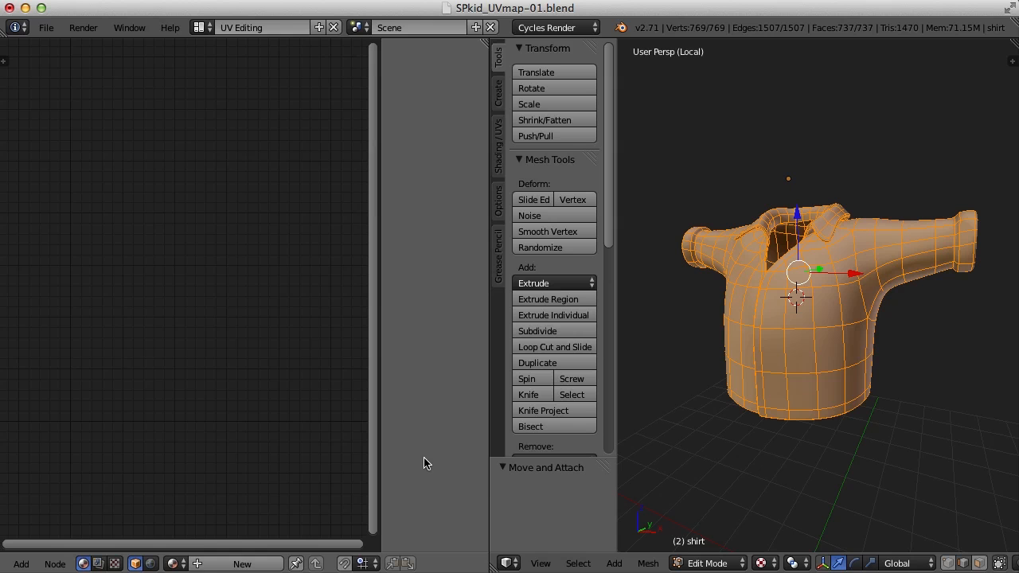
{"action": "mouse_move", "coordinate": [241, 564]}
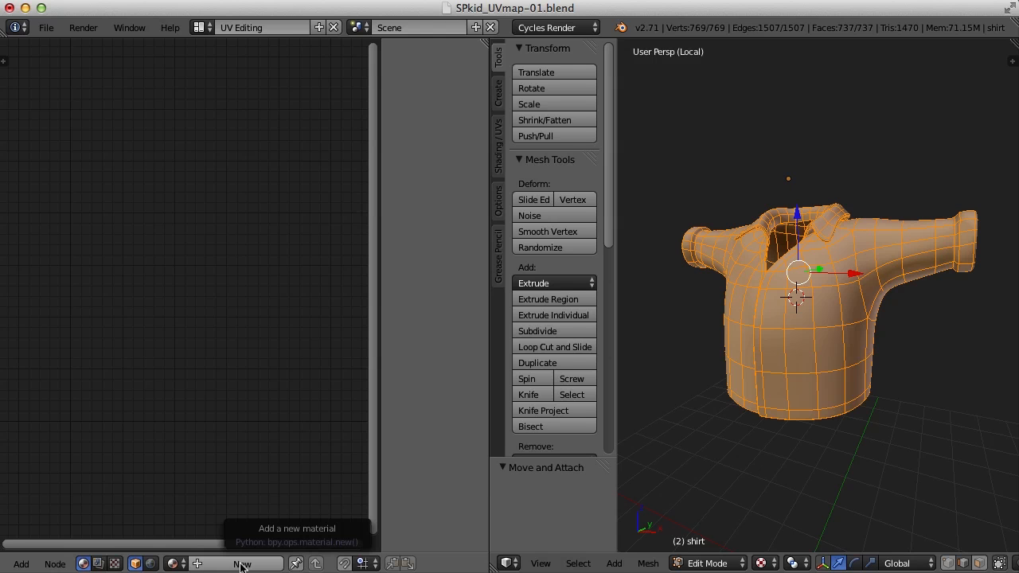
{"action": "left_click", "coordinate": [241, 563]}
{"action": "type", "text": "checker"}
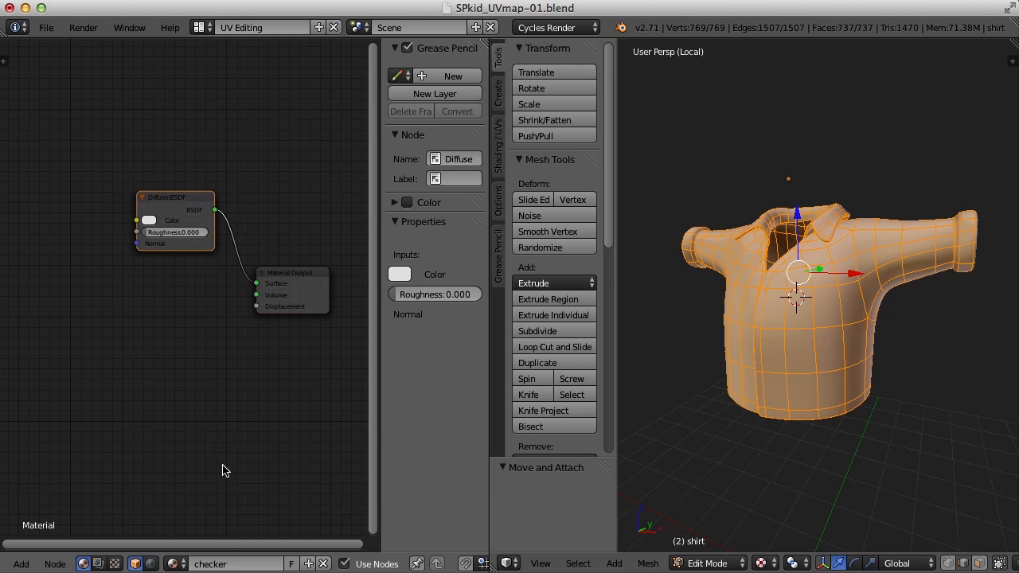
{"action": "mouse_move", "coordinate": [228, 466]}
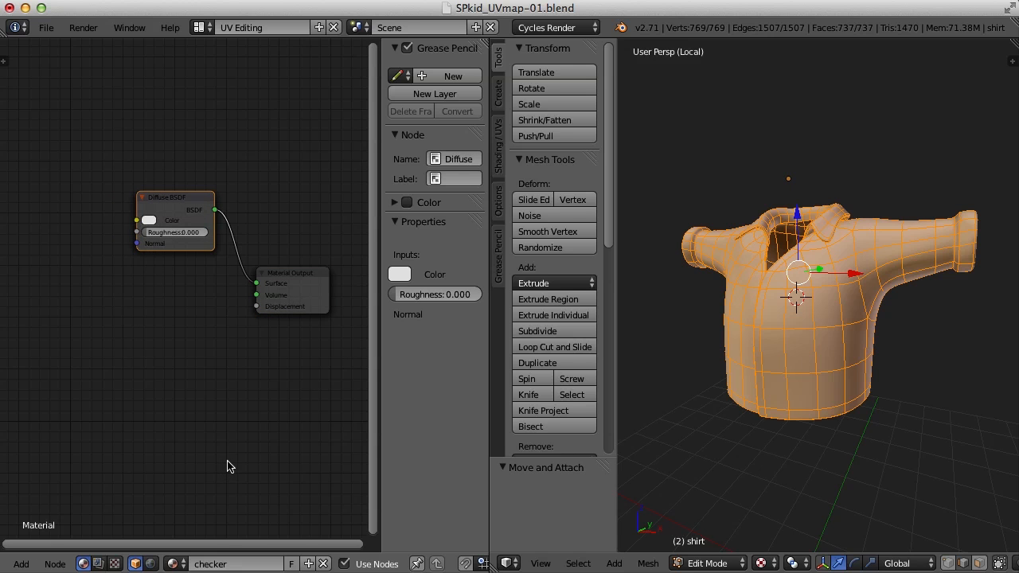
{"action": "mouse_move", "coordinate": [219, 467]}
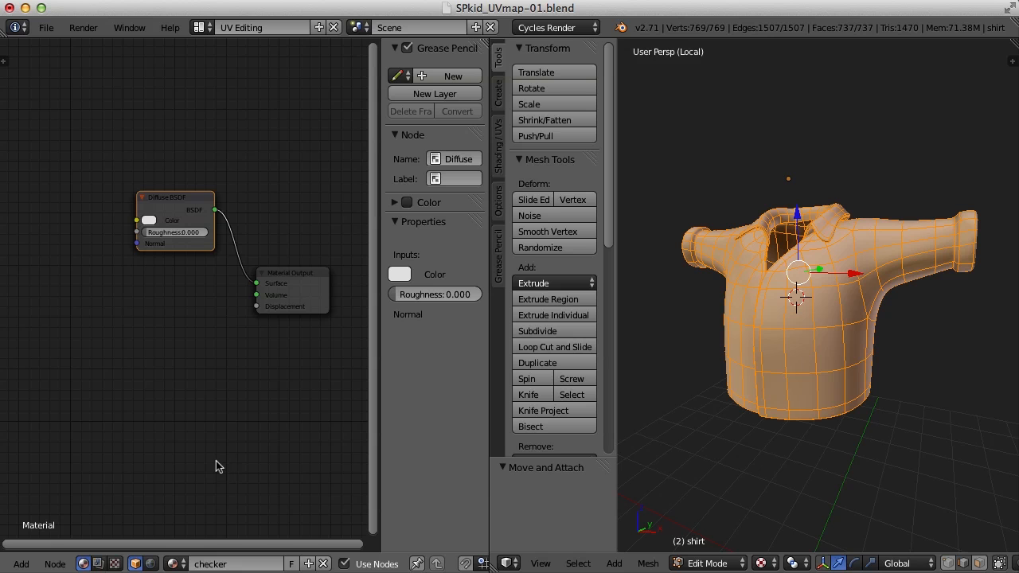
{"action": "mouse_move", "coordinate": [56, 533]}
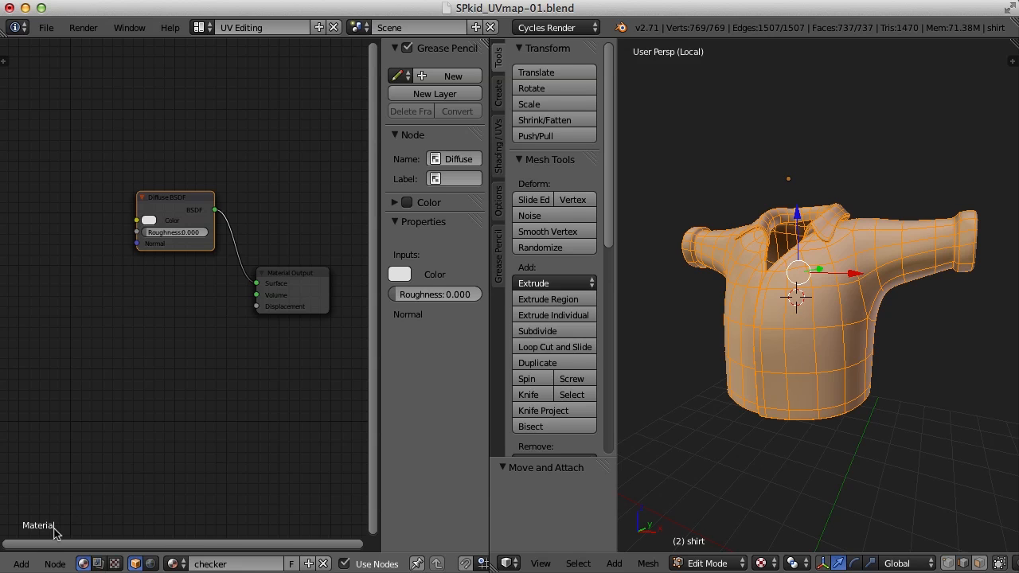
Add an Image Texture node with the checker image and feed its Color into the Diffuse BSDF
{"action": "left_click", "coordinate": [21, 564]}
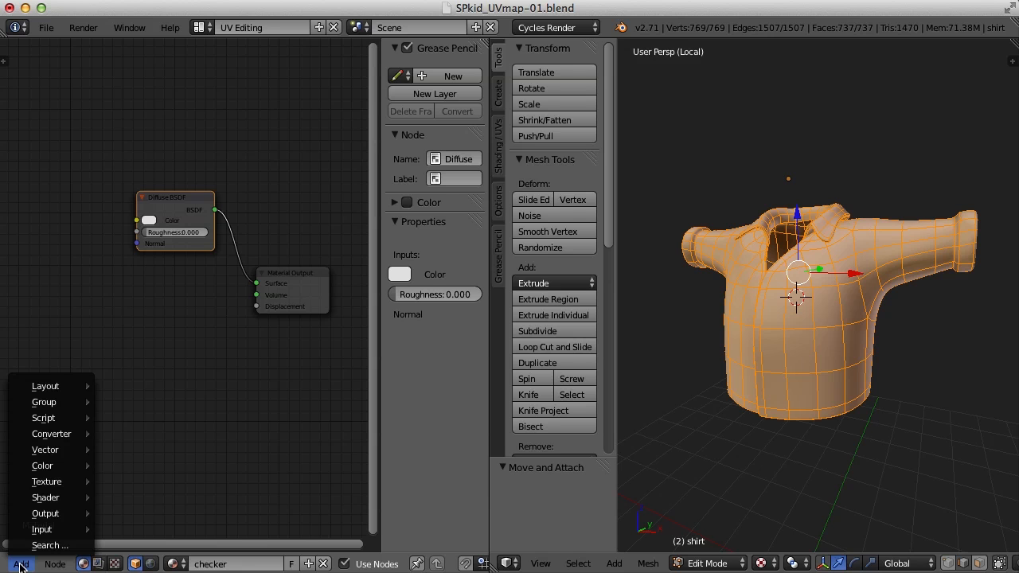
{"action": "mouse_move", "coordinate": [46, 497]}
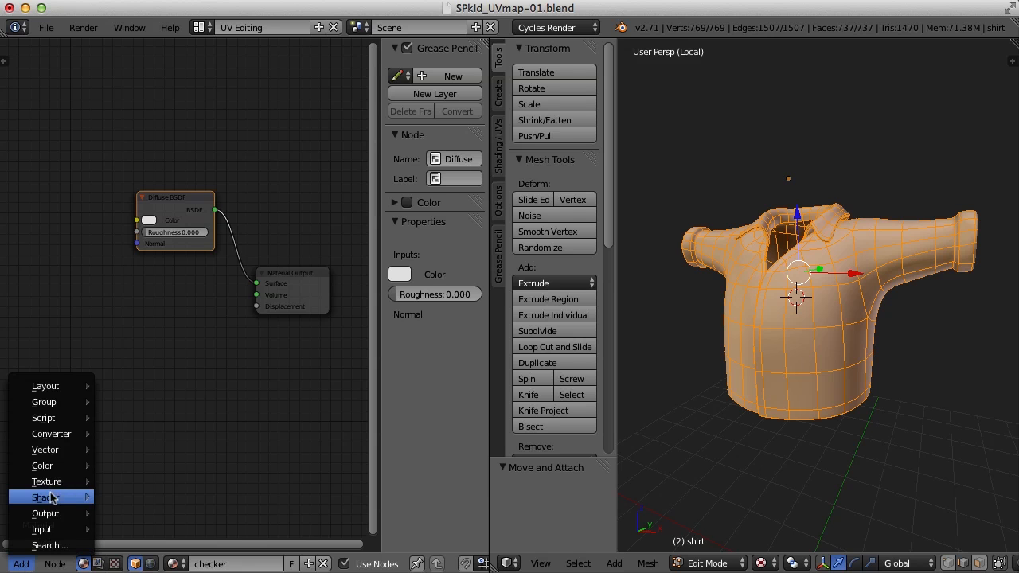
{"action": "mouse_move", "coordinate": [46, 481]}
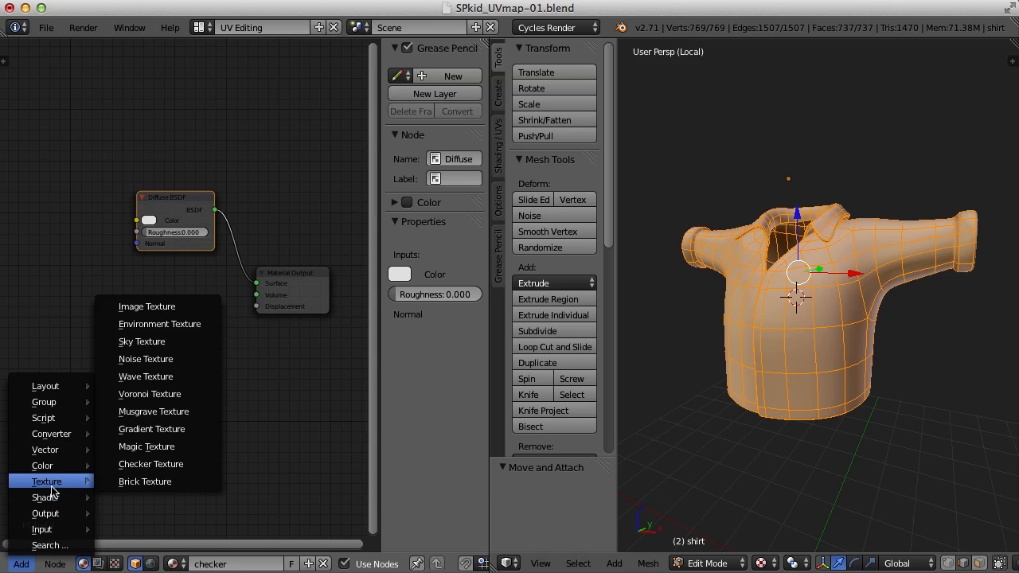
{"action": "left_click", "coordinate": [147, 306]}
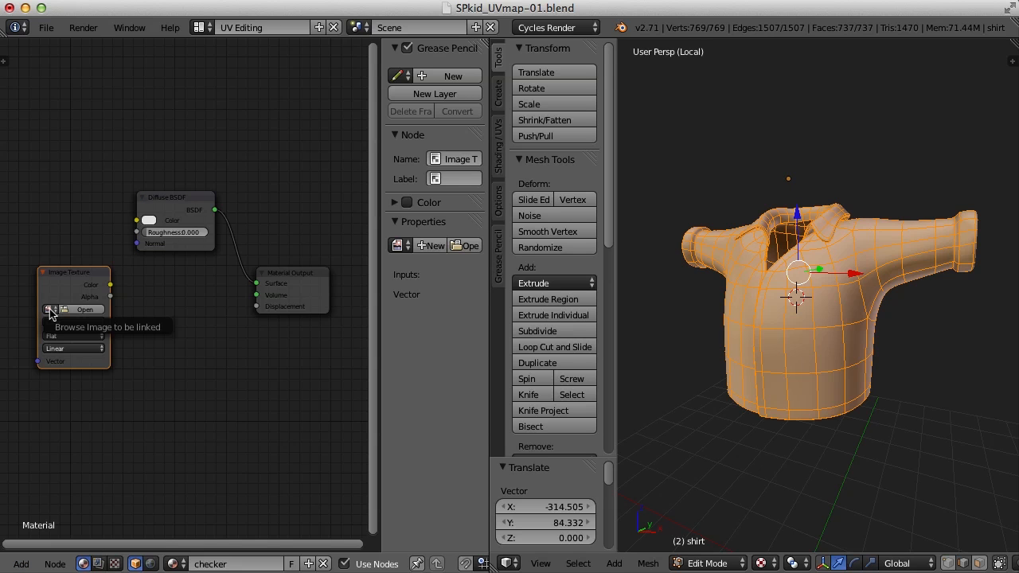
{"action": "left_click", "coordinate": [49, 309]}
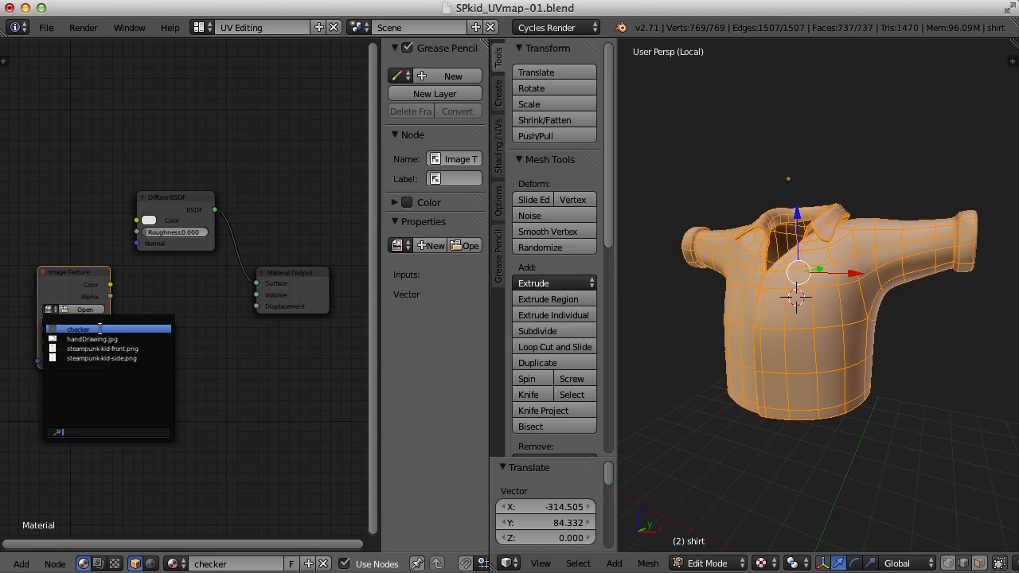
{"action": "left_click", "coordinate": [78, 329]}
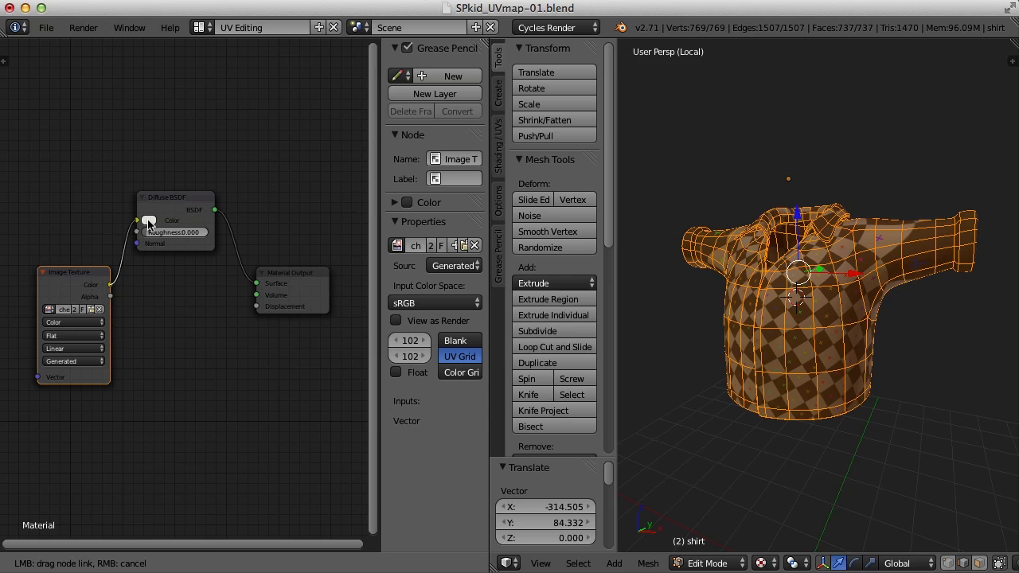
{"action": "left_click", "coordinate": [183, 204]}
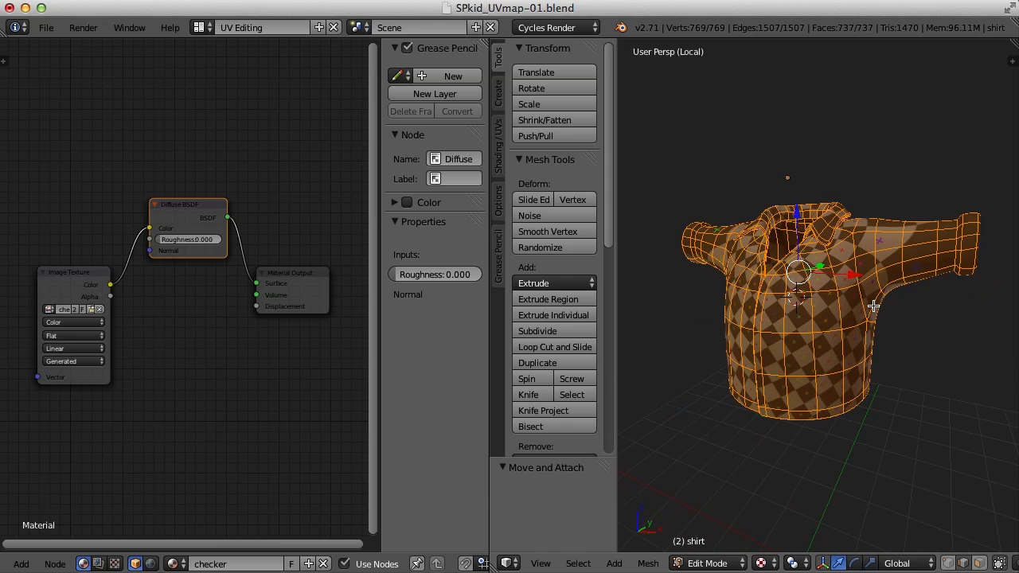
With the UV editor showing, mark seams on the shirt's collar edges and maximise the 3D view
{"action": "left_click", "coordinate": [21, 564]}
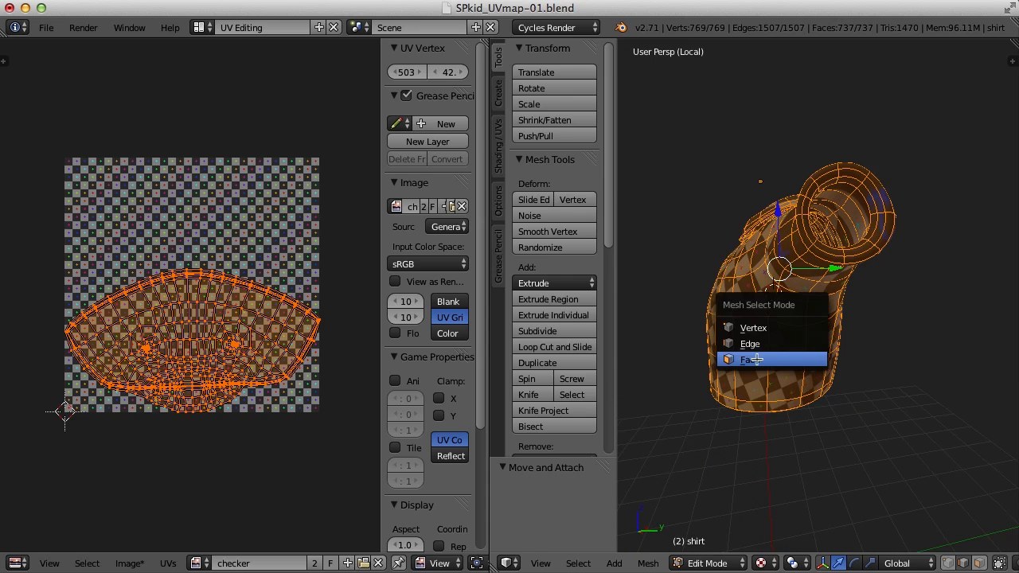
{"action": "left_click", "coordinate": [748, 359]}
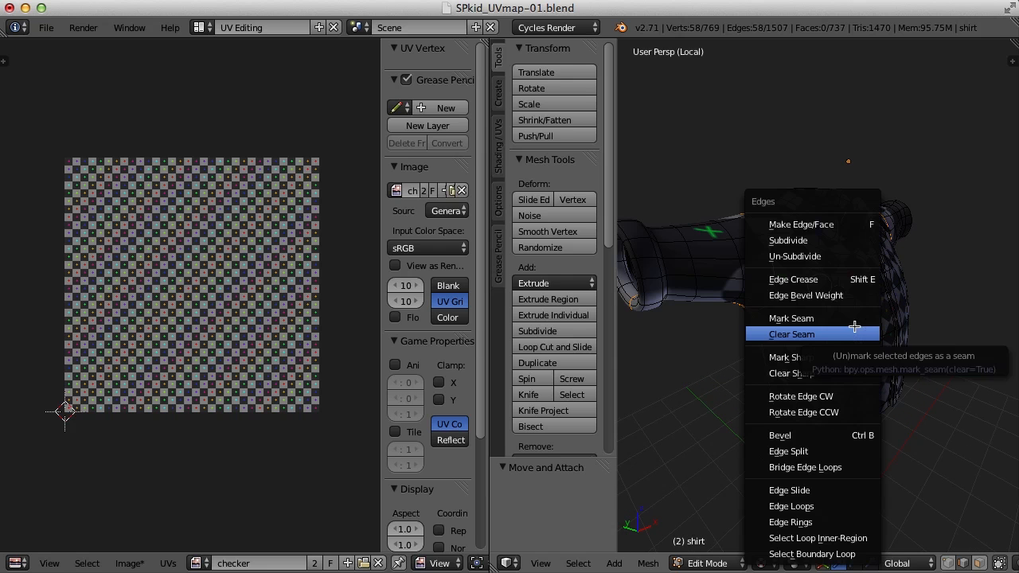
{"action": "left_click", "coordinate": [791, 333]}
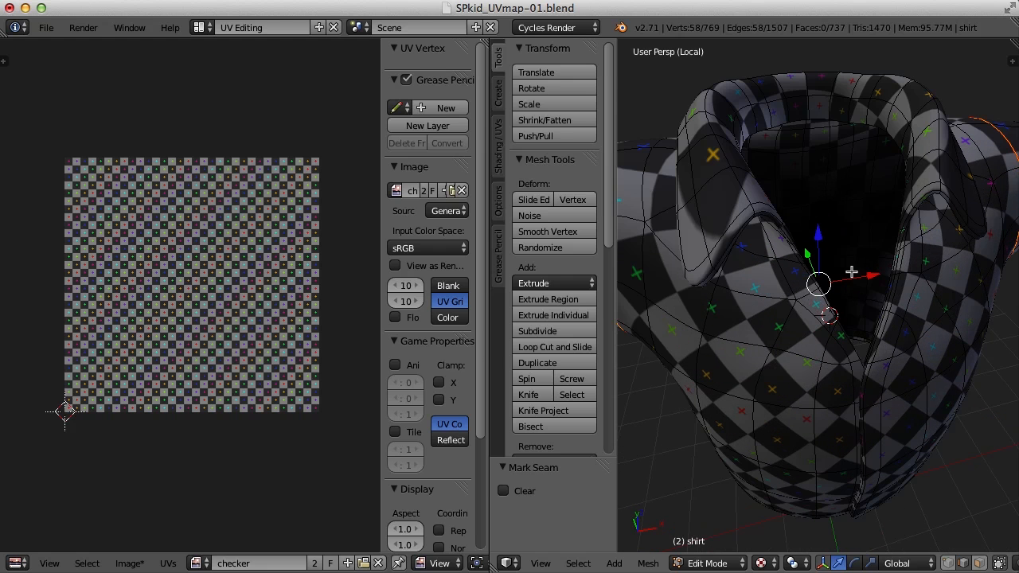
{"action": "key", "text": "ctrl+up"}
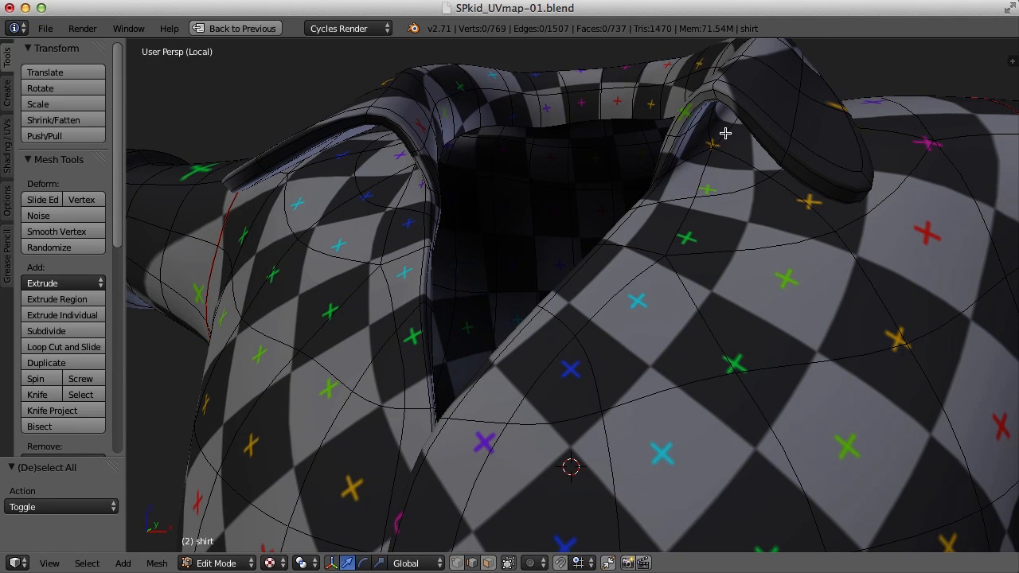
{"action": "left_click", "coordinate": [587, 120]}
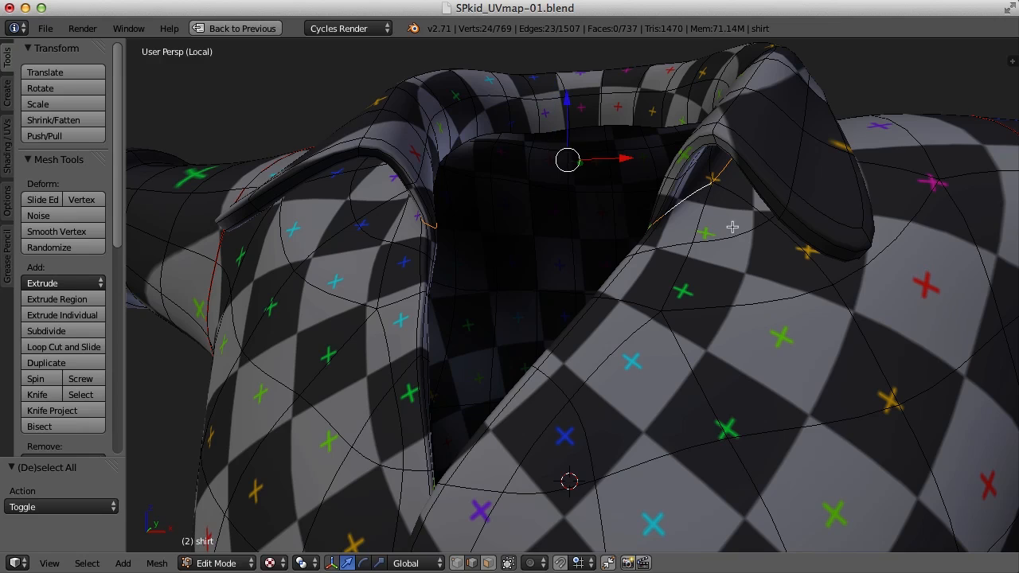
Unwrap the shirt along its seams into separate islands and enable the Angle stretch overlay
{"action": "left_click", "coordinate": [245, 27]}
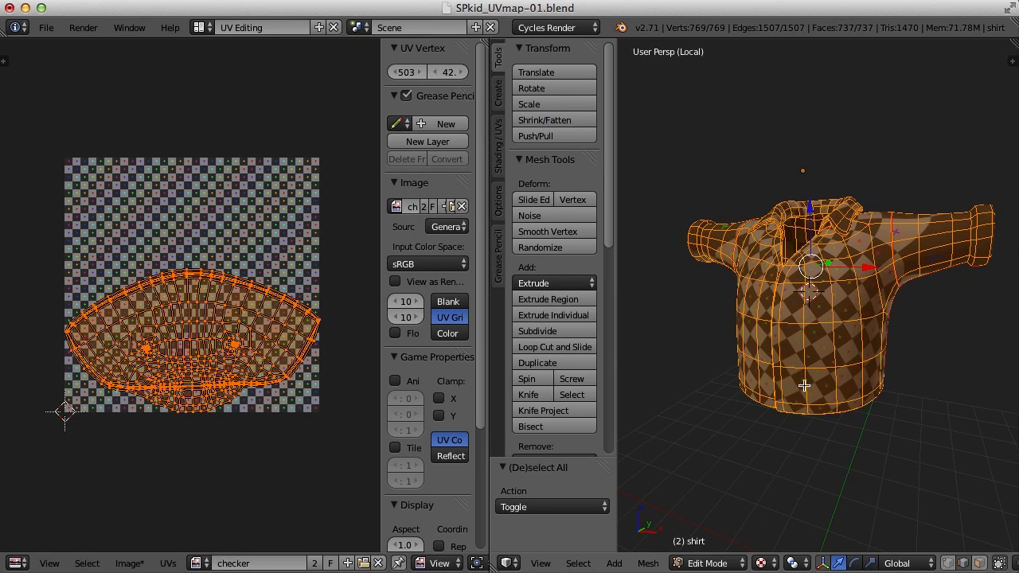
{"action": "mouse_move", "coordinate": [831, 377]}
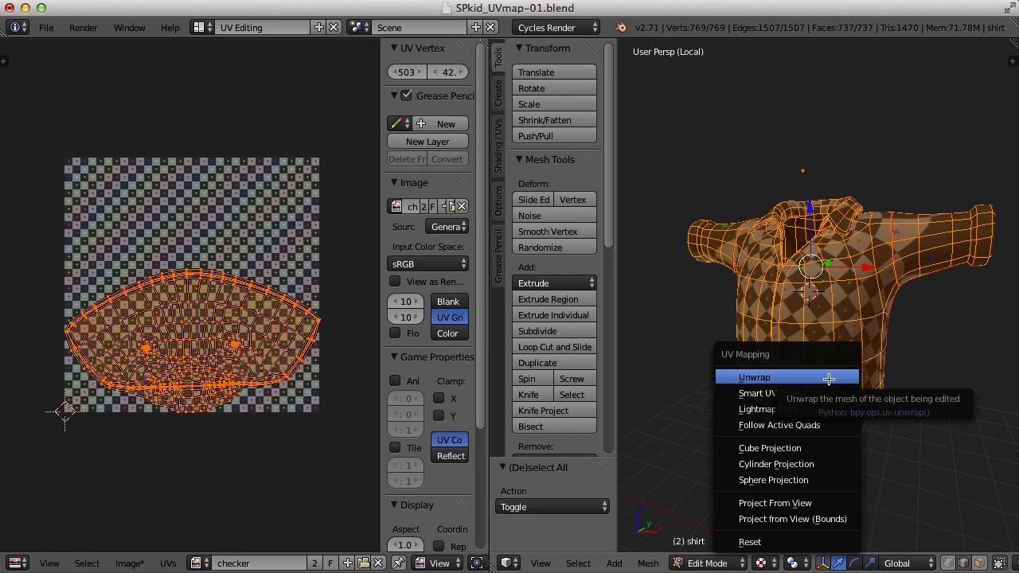
{"action": "left_click", "coordinate": [754, 376]}
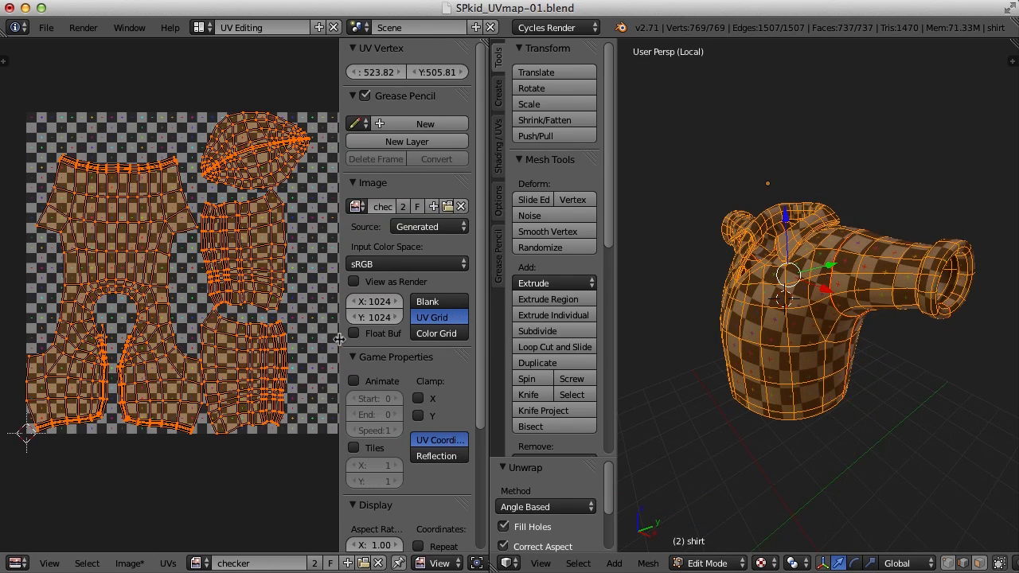
{"action": "scroll", "scroll_direction": "down", "scroll_amount": 3}
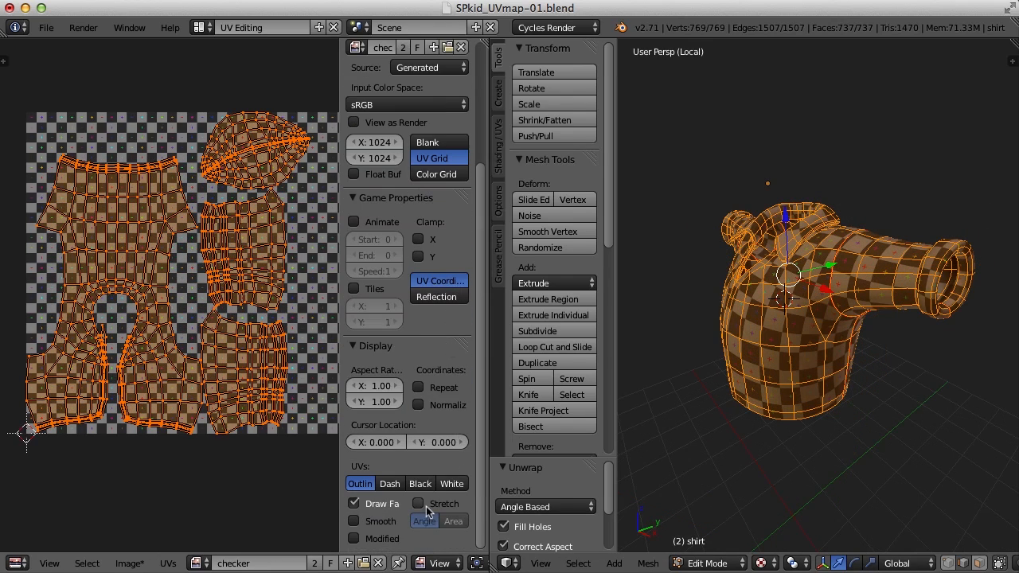
{"action": "left_click", "coordinate": [418, 503]}
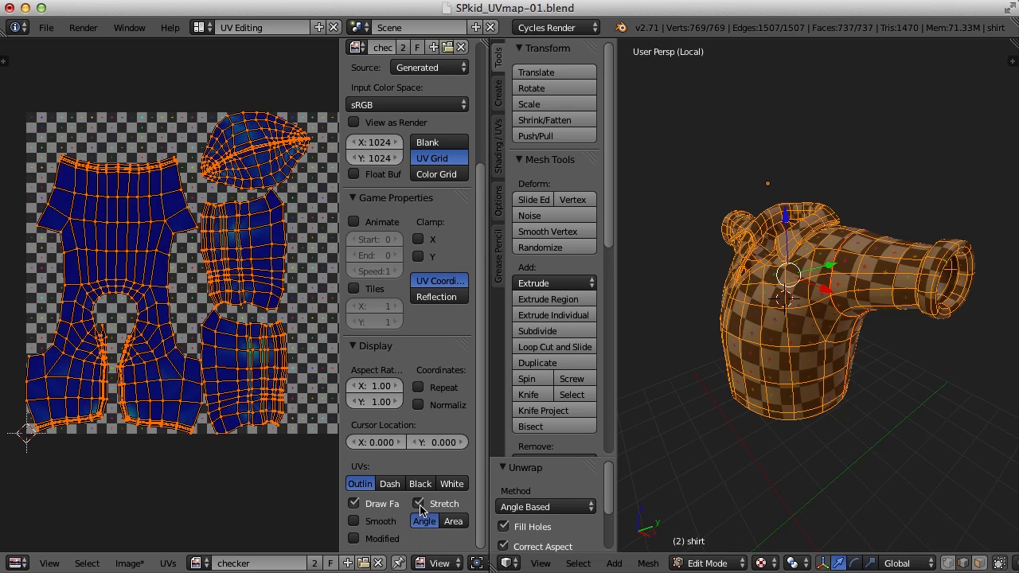
{"action": "left_click", "coordinate": [419, 503]}
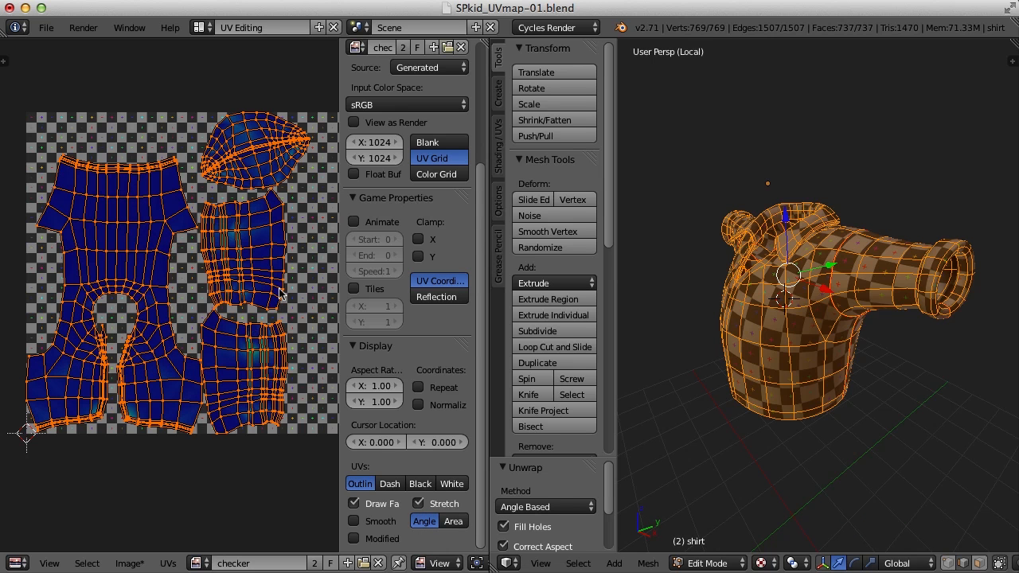
{"action": "mouse_move", "coordinate": [271, 306]}
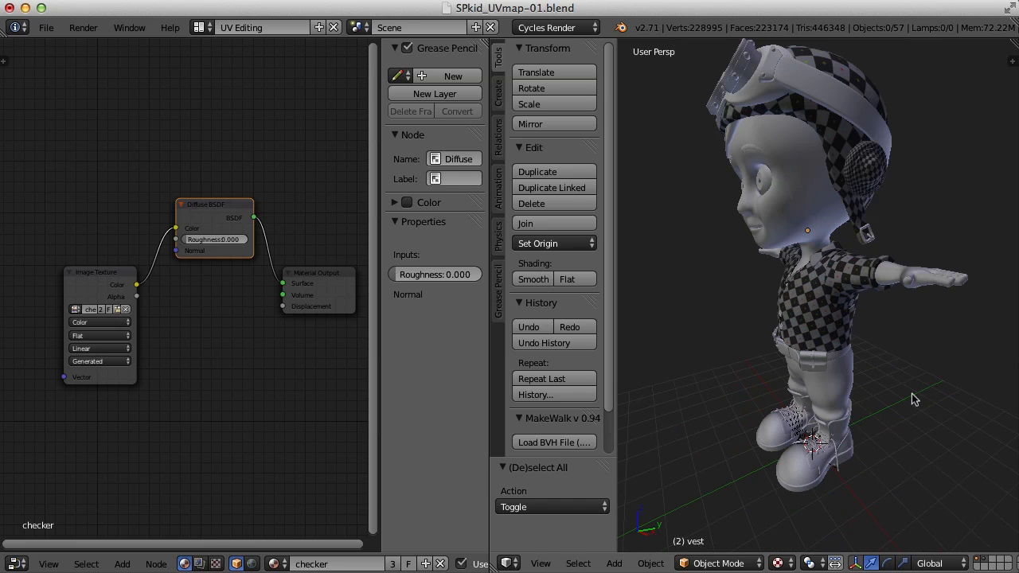
{"action": "mouse_move", "coordinate": [932, 201]}
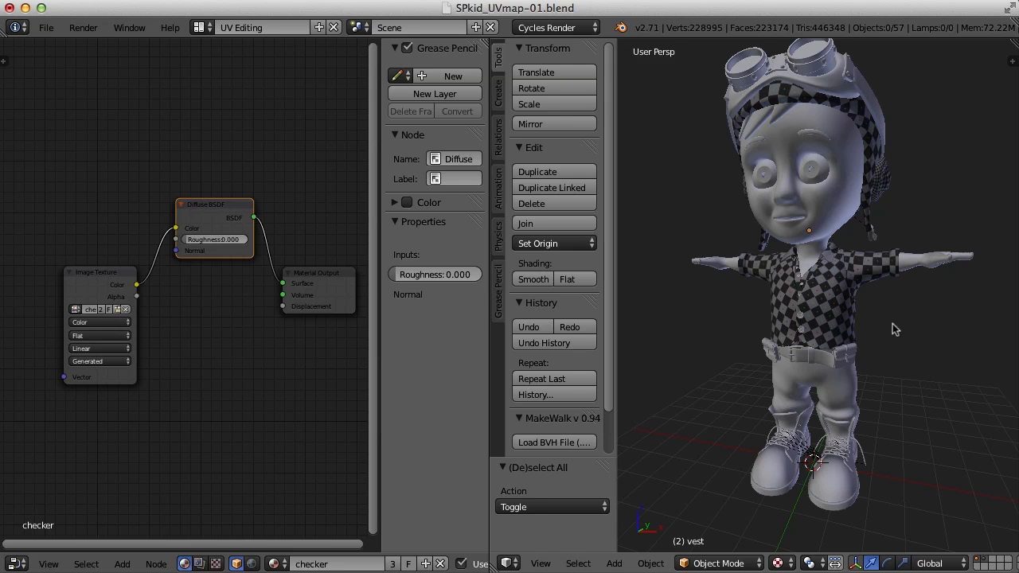
{"action": "mouse_move", "coordinate": [898, 335]}
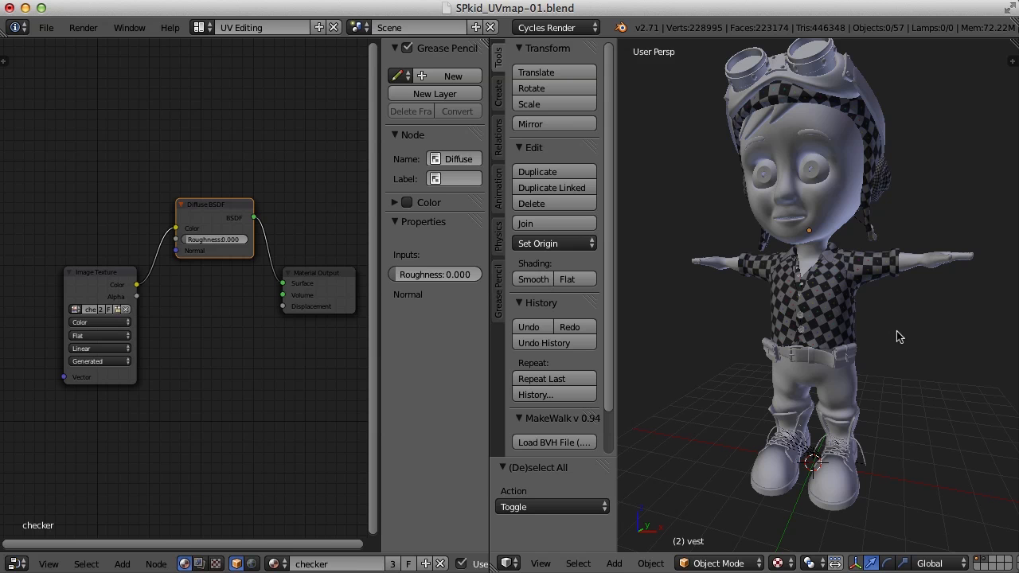